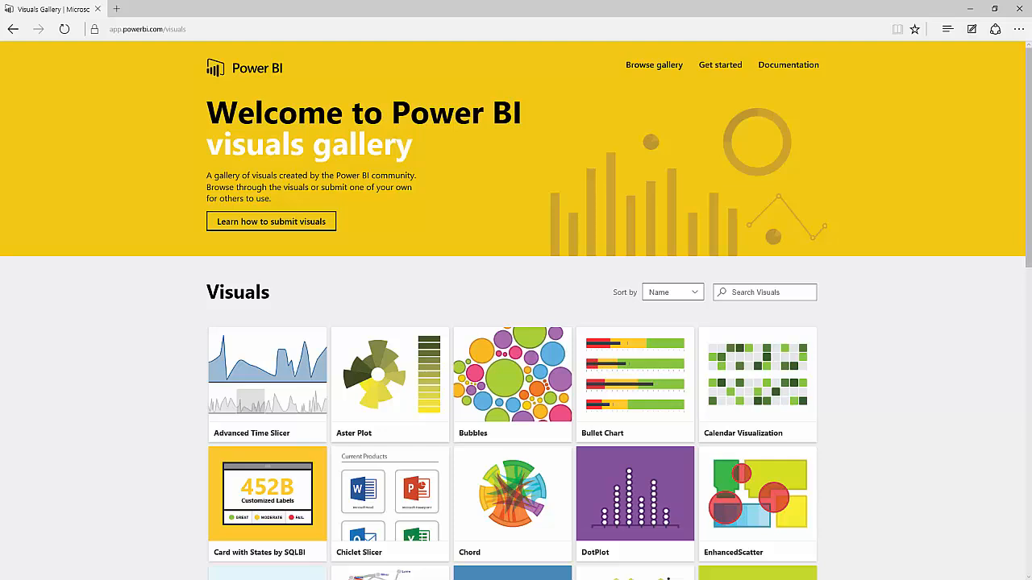
{"action": "mouse_move", "coordinate": [302, 404]}
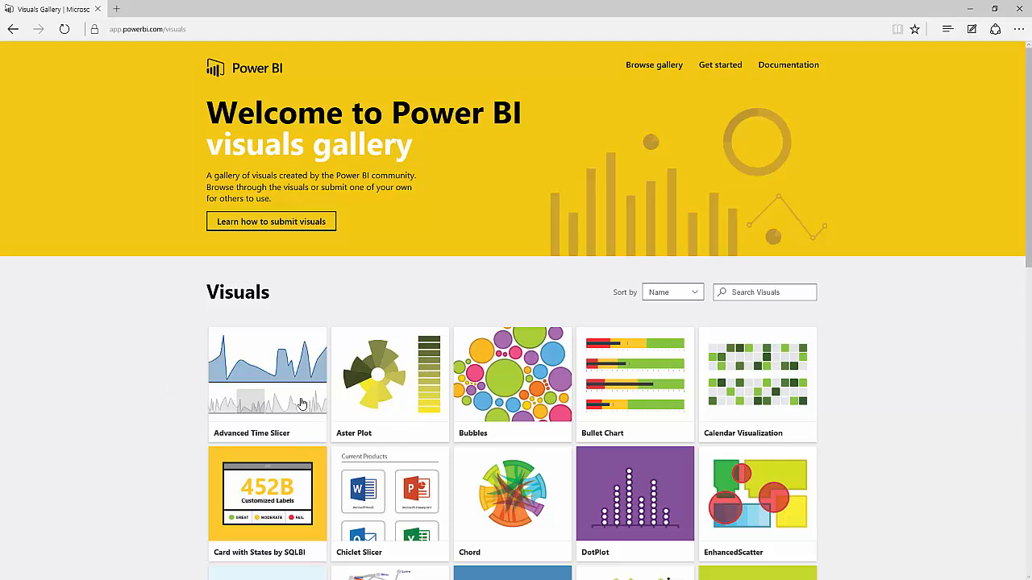
{"action": "mouse_move", "coordinate": [355, 332]}
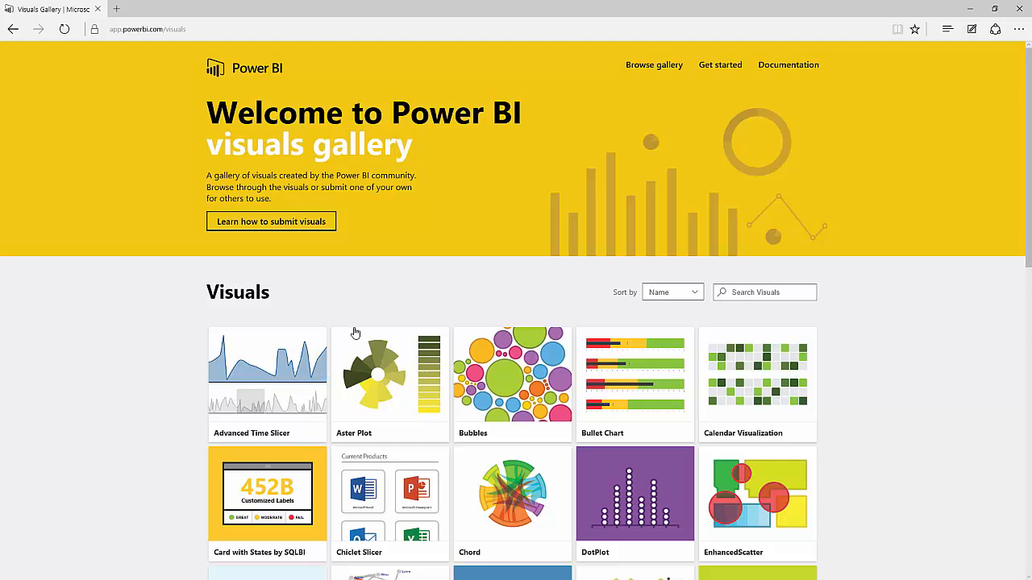
{"action": "mouse_move", "coordinate": [387, 314]}
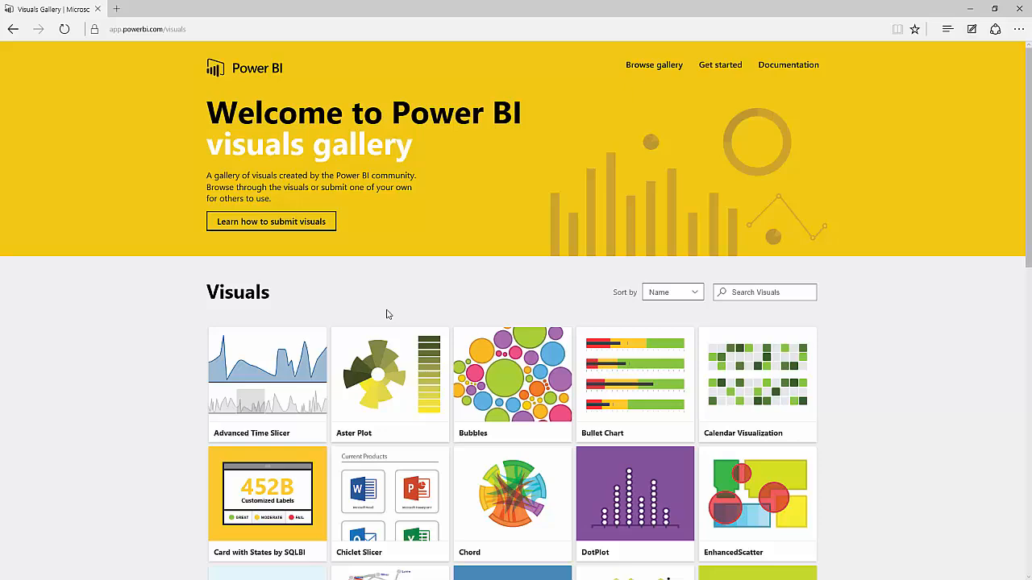
{"action": "mouse_move", "coordinate": [468, 336]}
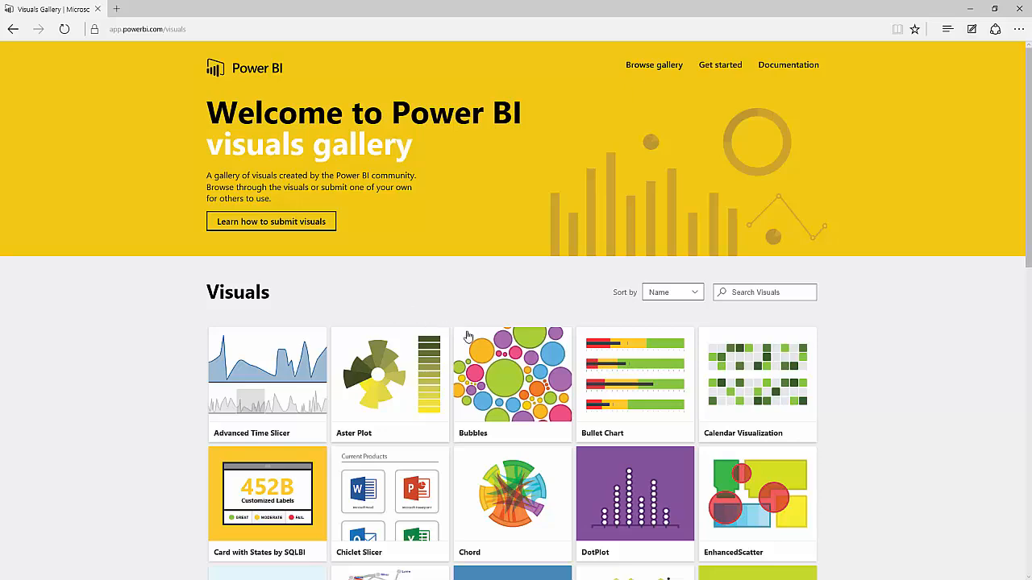
Download the Bubbles custom visual and accept its license terms
{"action": "scroll", "scroll_direction": "down", "scroll_amount": 3}
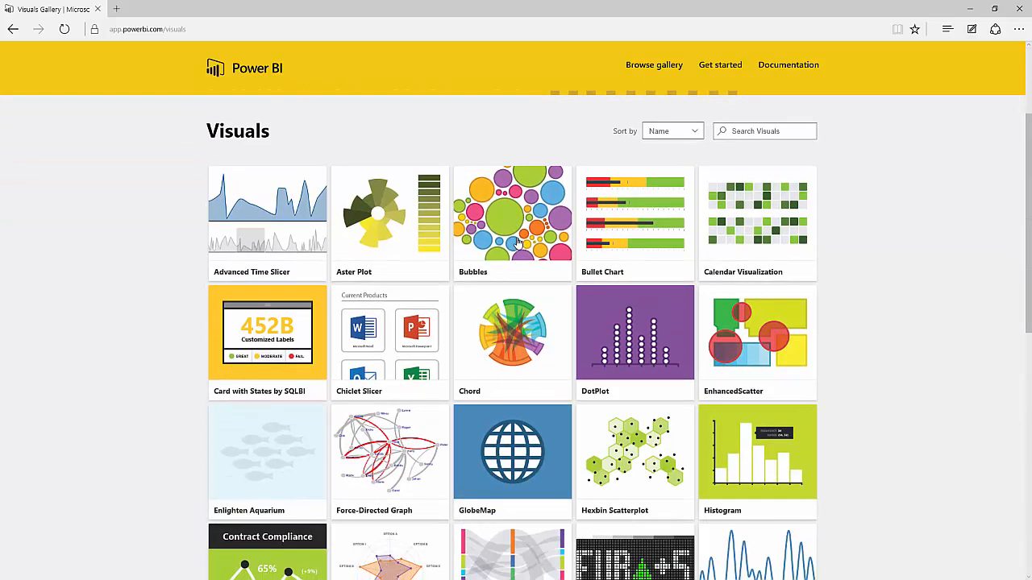
{"action": "left_click", "coordinate": [512, 213]}
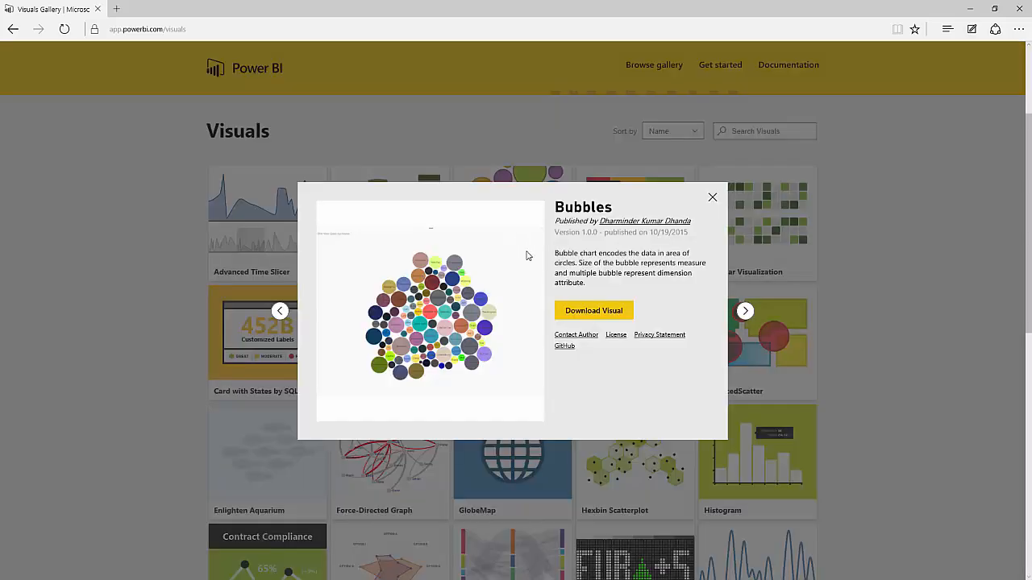
{"action": "left_click", "coordinate": [593, 310]}
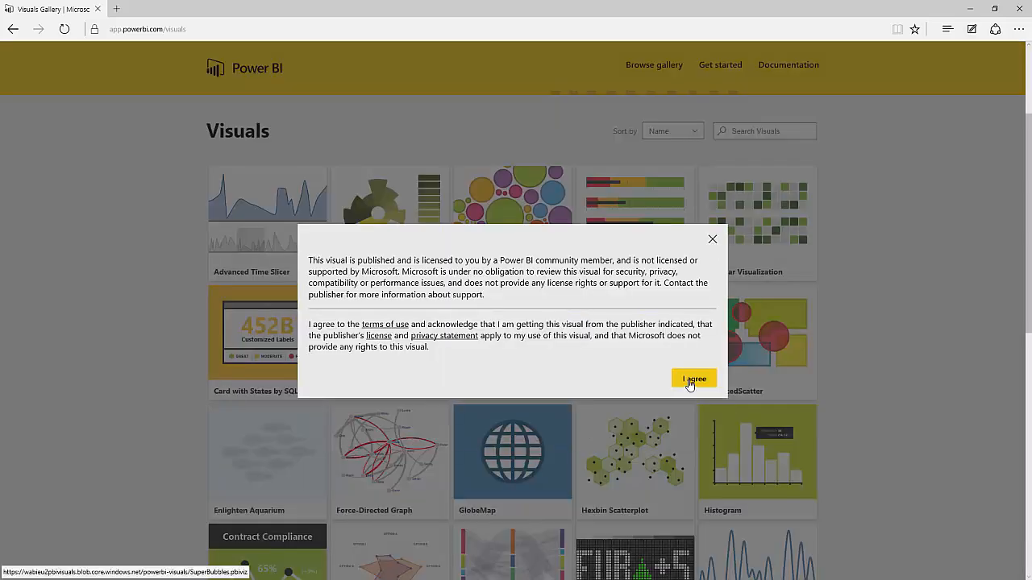
{"action": "left_click", "coordinate": [693, 379]}
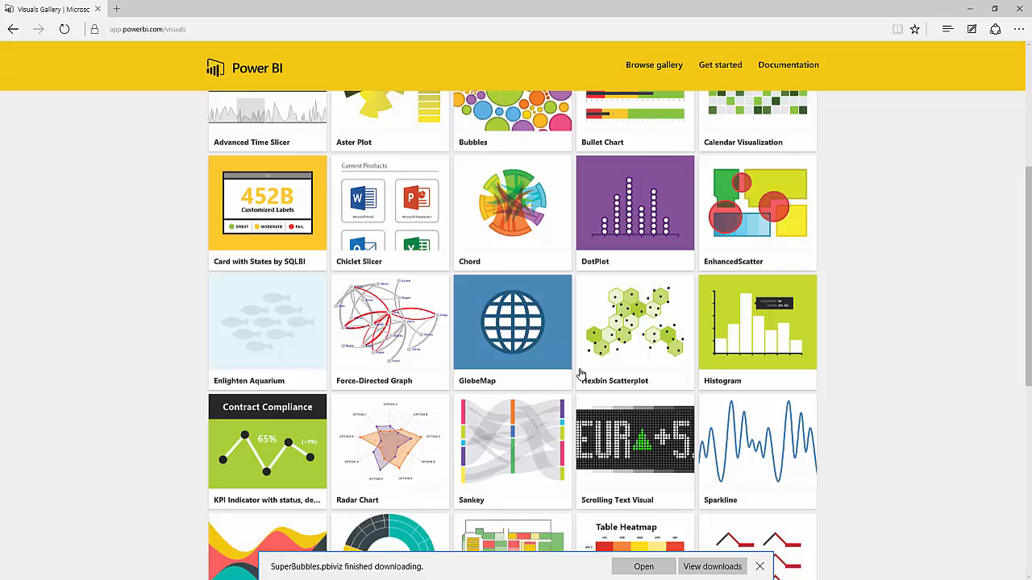
Download the GlobeMap custom visual and accept its license terms
{"action": "scroll", "scroll_direction": "down", "scroll_amount": 3}
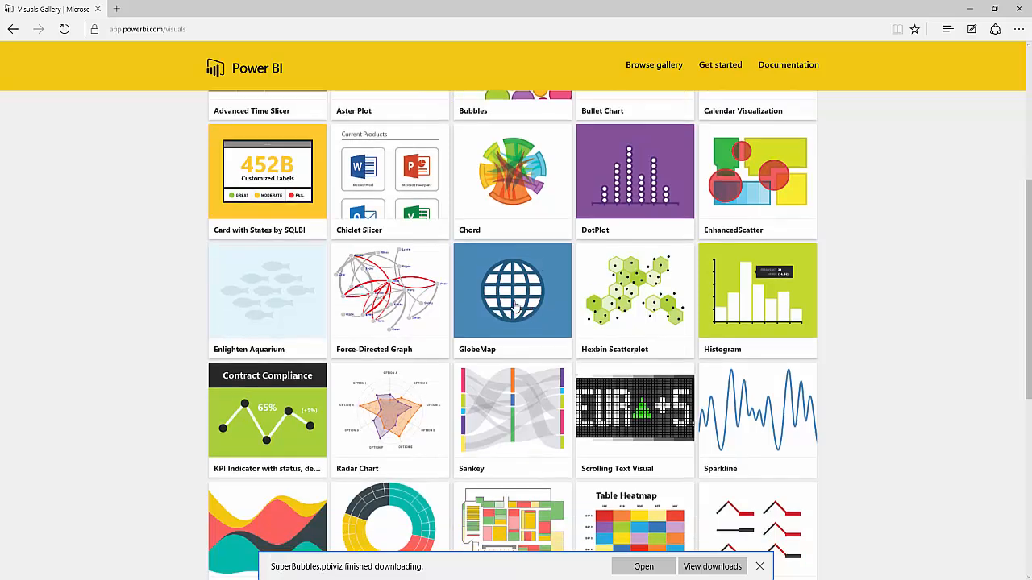
{"action": "left_click", "coordinate": [512, 290]}
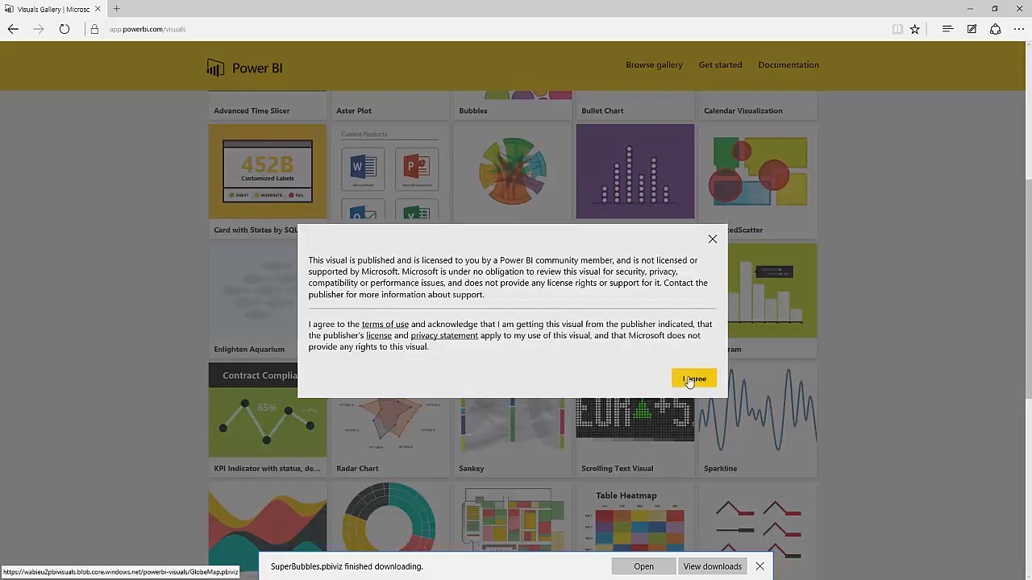
{"action": "left_click", "coordinate": [693, 379]}
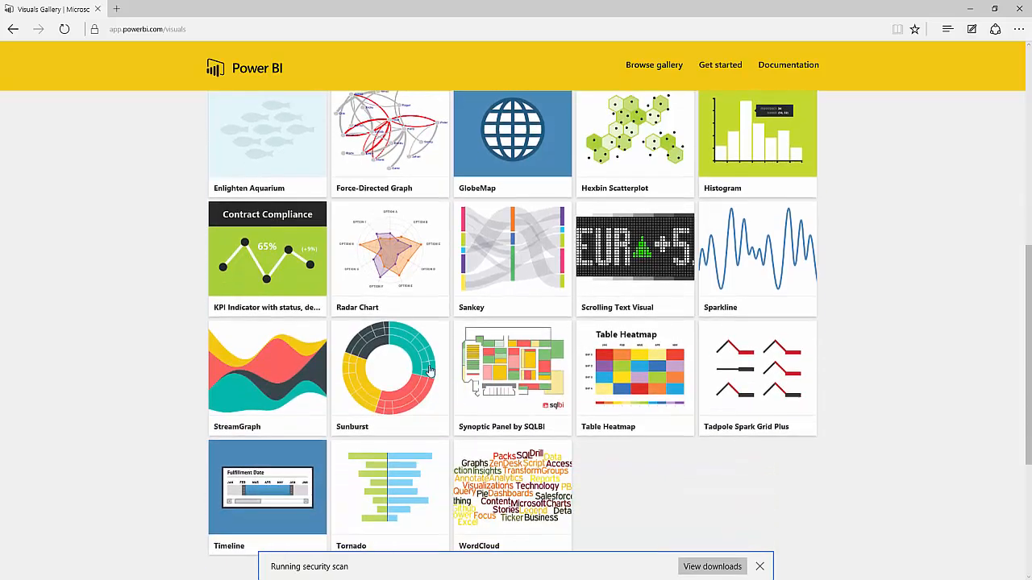
Download the StreamGraph custom visual and accept its license terms
{"action": "left_click", "coordinate": [267, 371]}
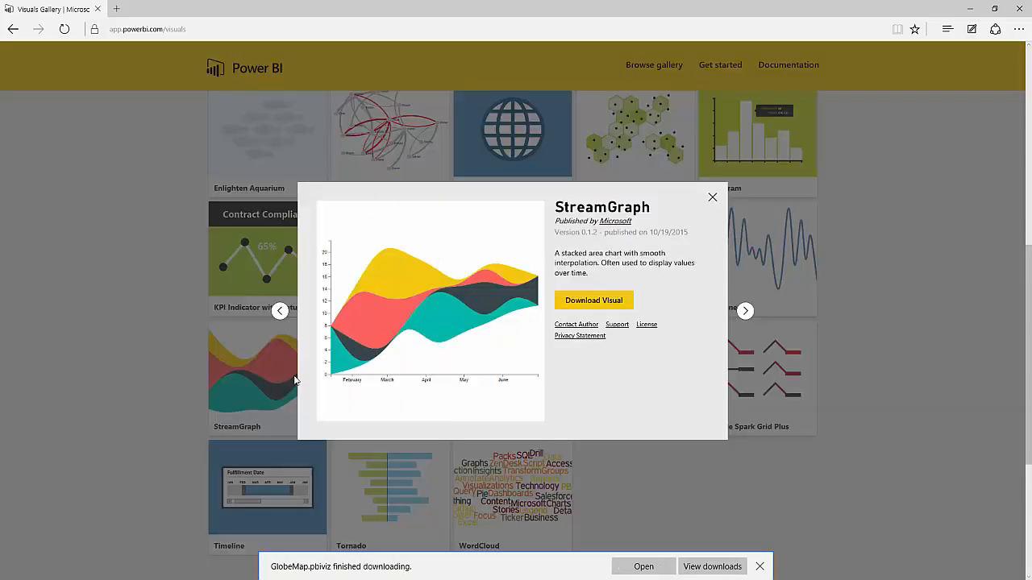
{"action": "left_click", "coordinate": [593, 300]}
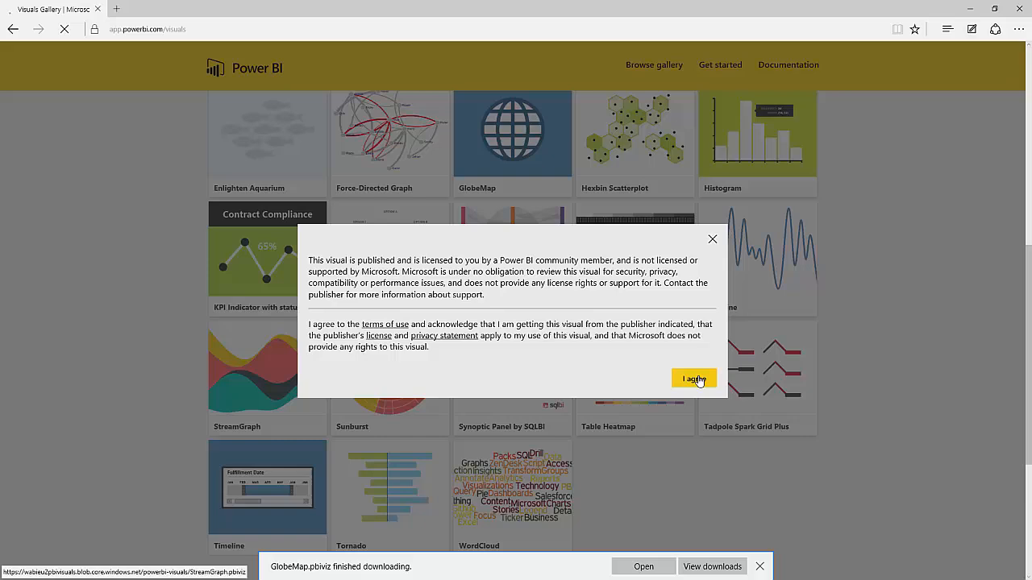
{"action": "left_click", "coordinate": [693, 379]}
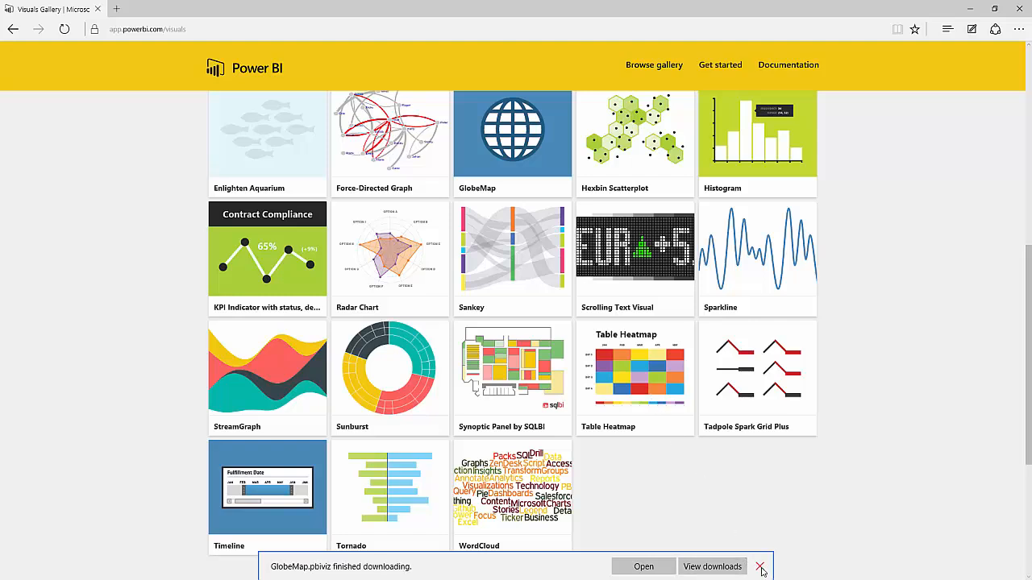
Dismiss the download notification and filter the Year slicer to 1995
{"action": "left_click", "coordinate": [760, 567]}
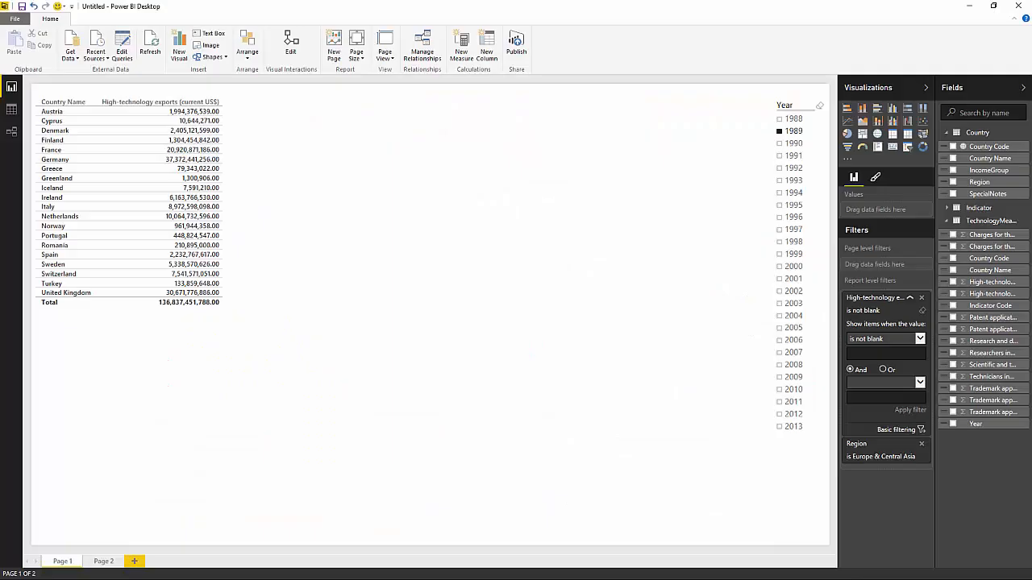
{"action": "mouse_move", "coordinate": [290, 325]}
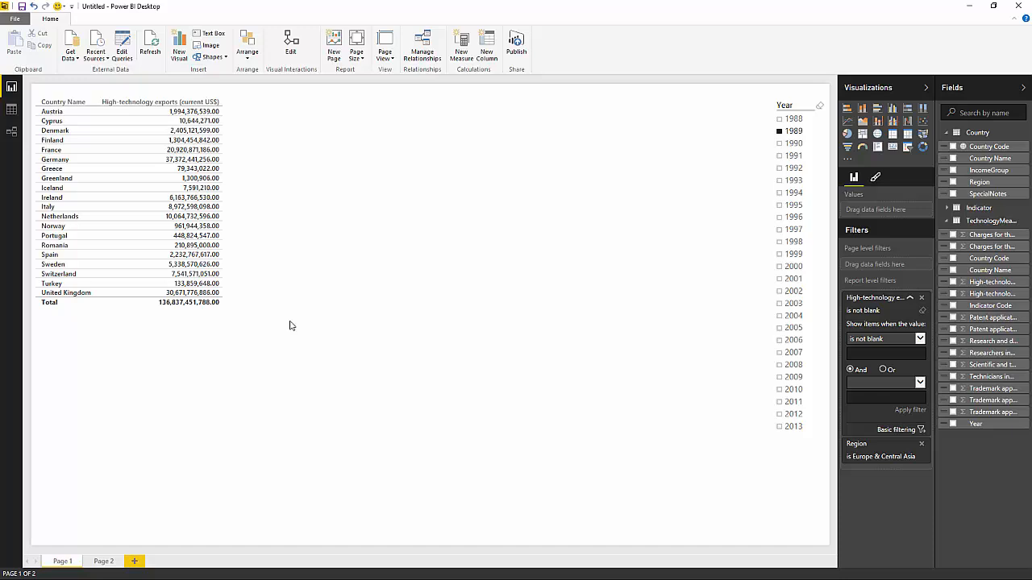
{"action": "mouse_move", "coordinate": [258, 206]}
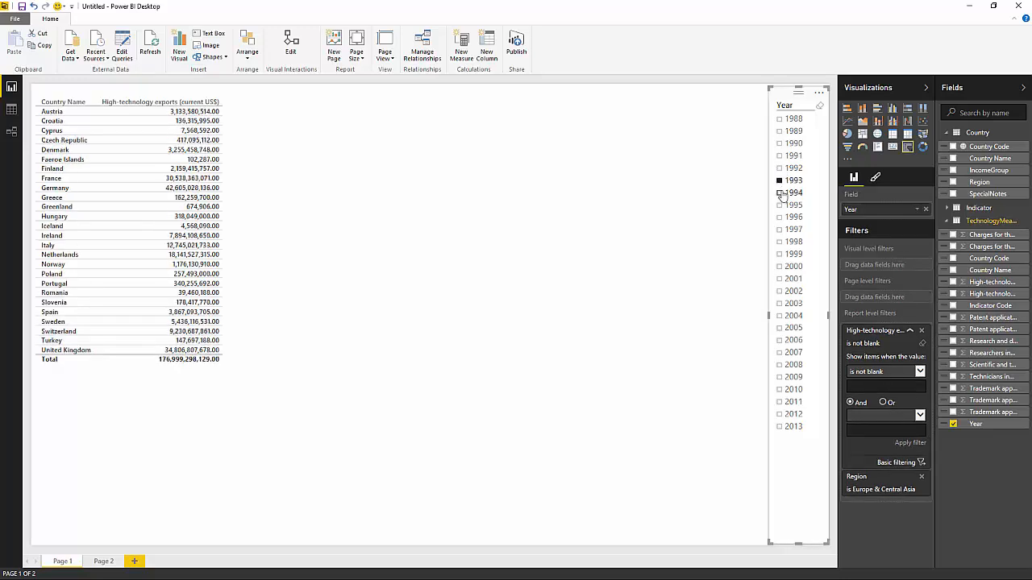
{"action": "left_click", "coordinate": [779, 205]}
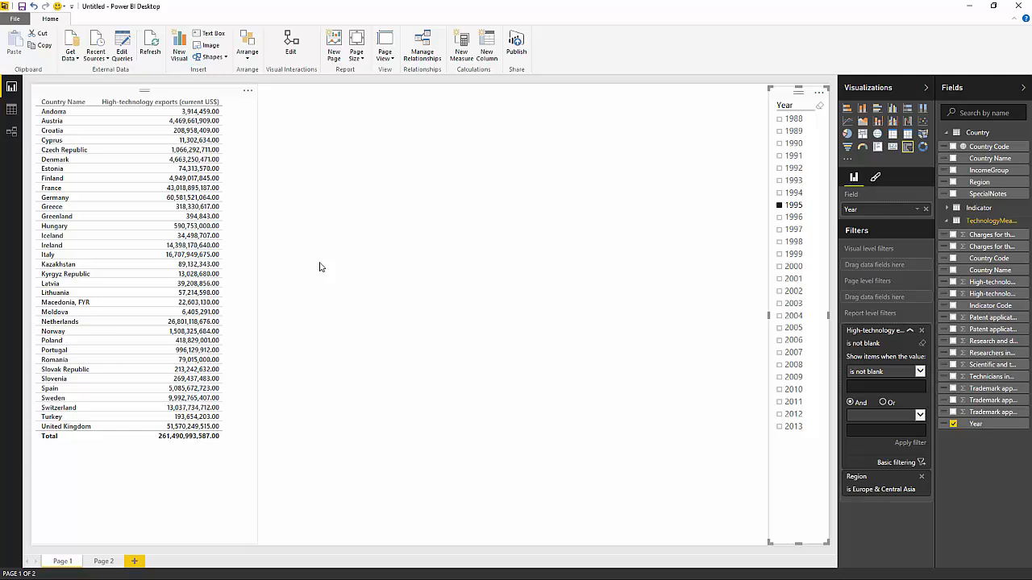
{"action": "mouse_move", "coordinate": [846, 160]}
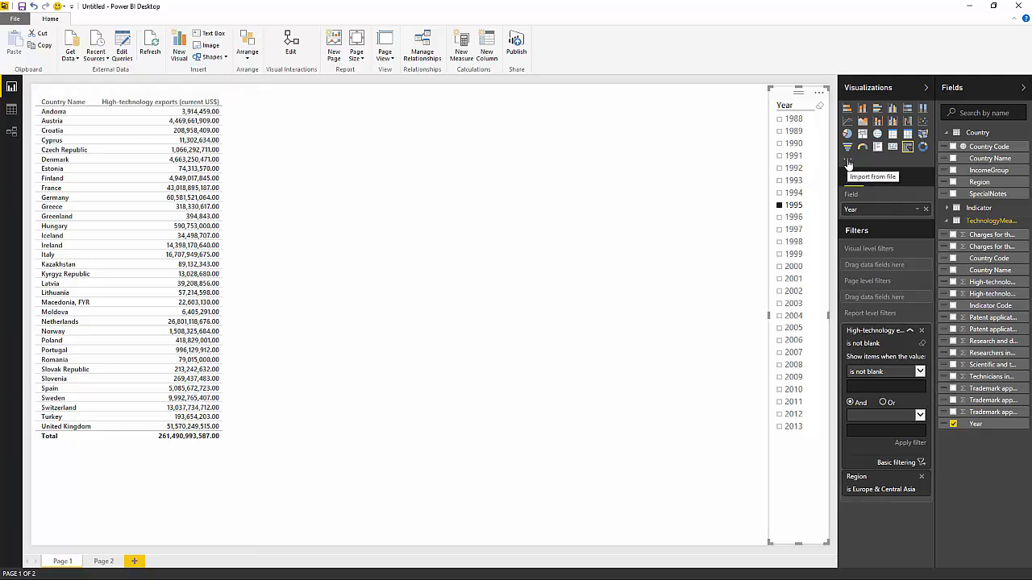
Import GlobeMap.pbiviz as a custom visual from file
{"action": "left_click", "coordinate": [872, 177]}
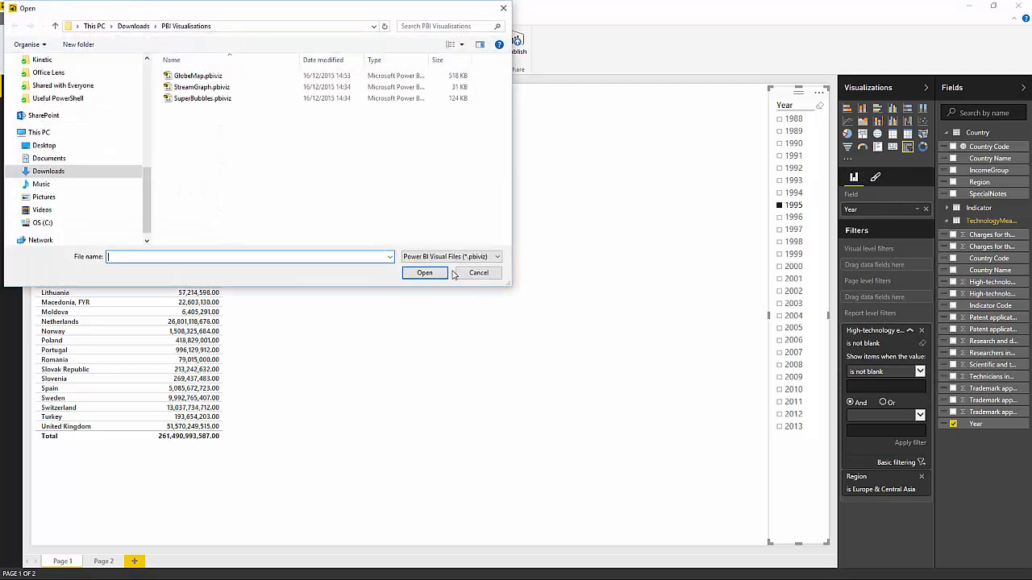
{"action": "left_click", "coordinate": [202, 98]}
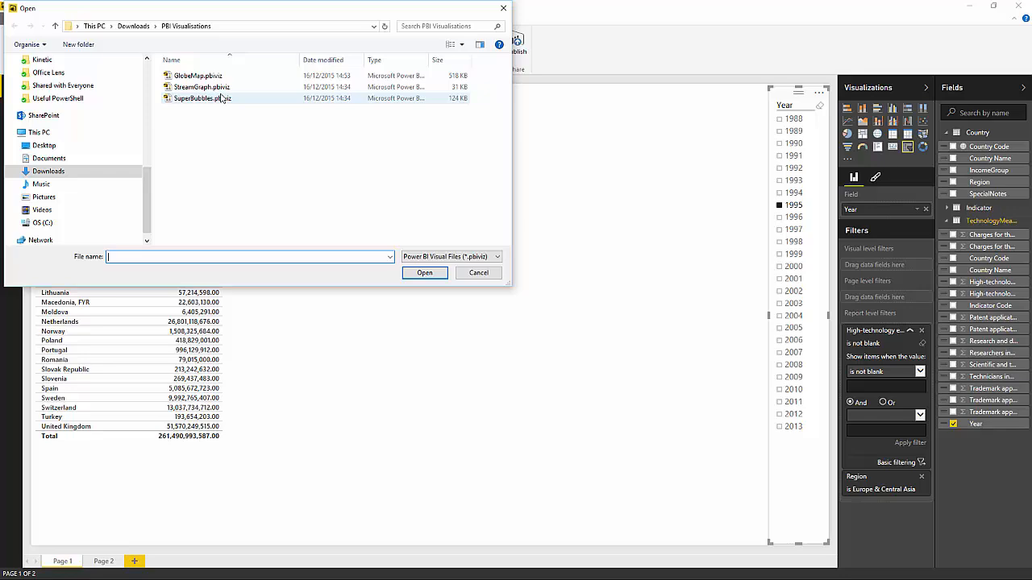
{"action": "left_click", "coordinate": [199, 75]}
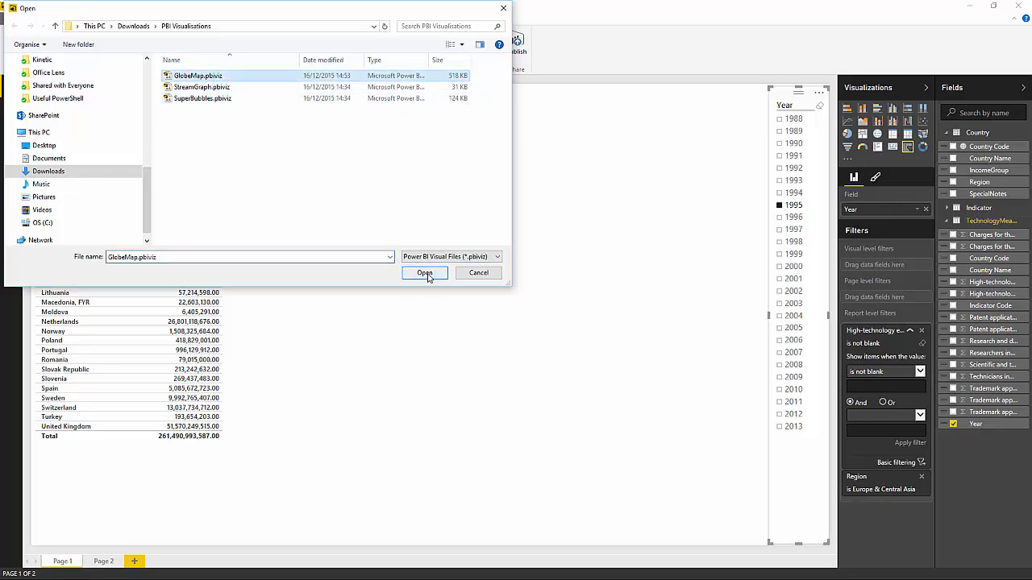
{"action": "left_click", "coordinate": [424, 273]}
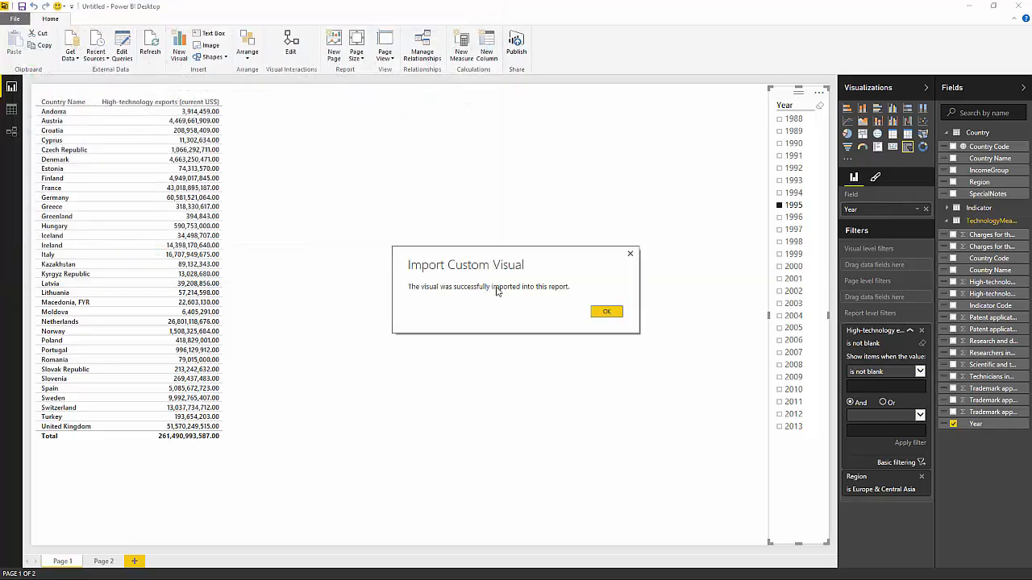
{"action": "left_click", "coordinate": [606, 312]}
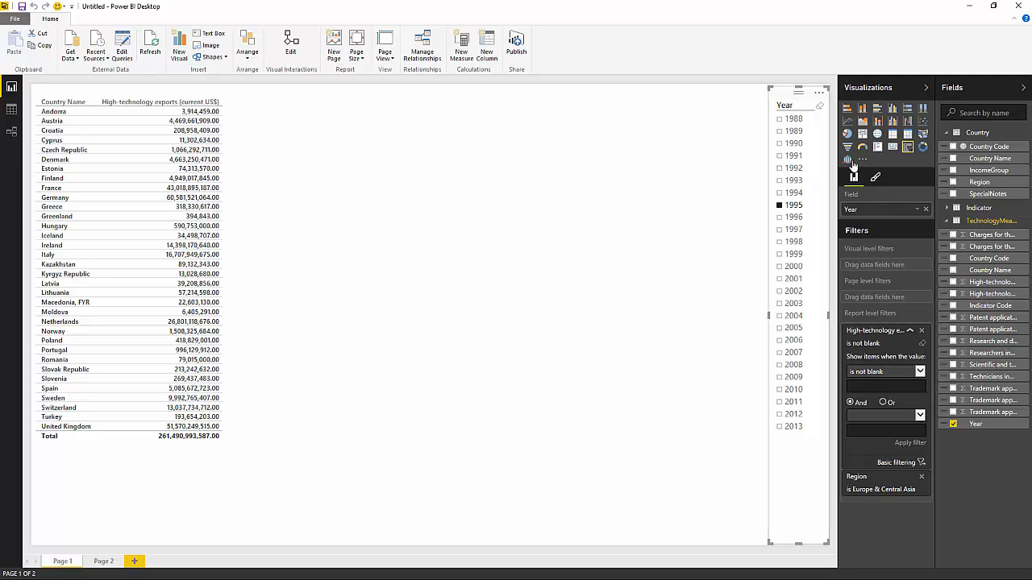
Import StreamGraph.pbiviz and SuperBubbles.pbiviz as custom visuals from file
{"action": "left_click", "coordinate": [852, 158]}
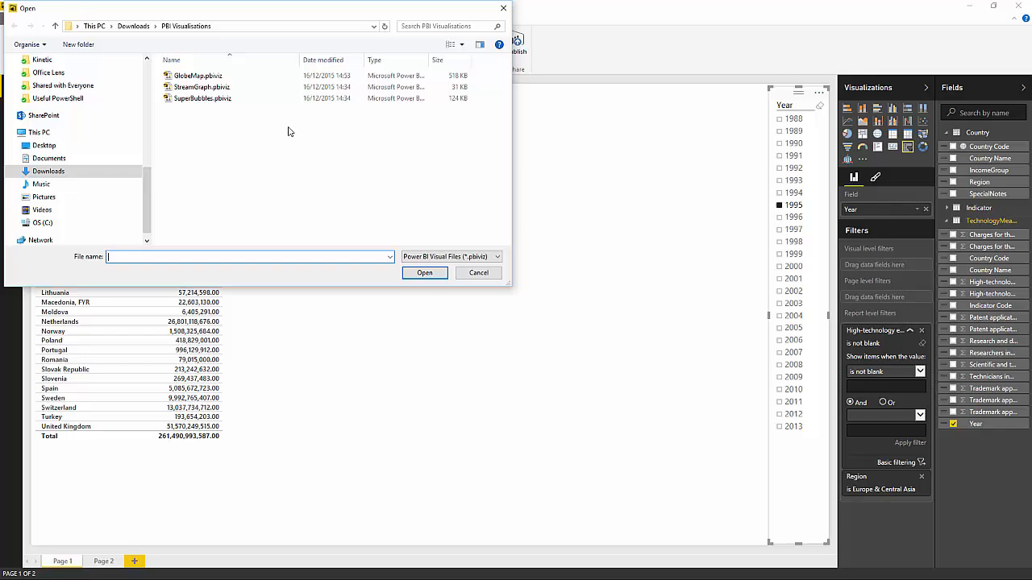
{"action": "left_click", "coordinate": [202, 87]}
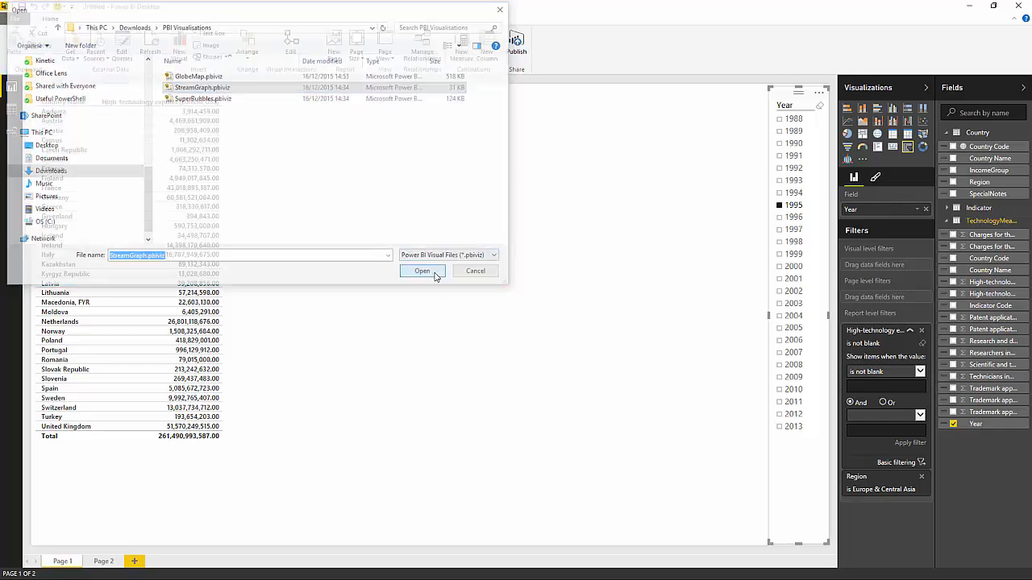
{"action": "left_click", "coordinate": [422, 270]}
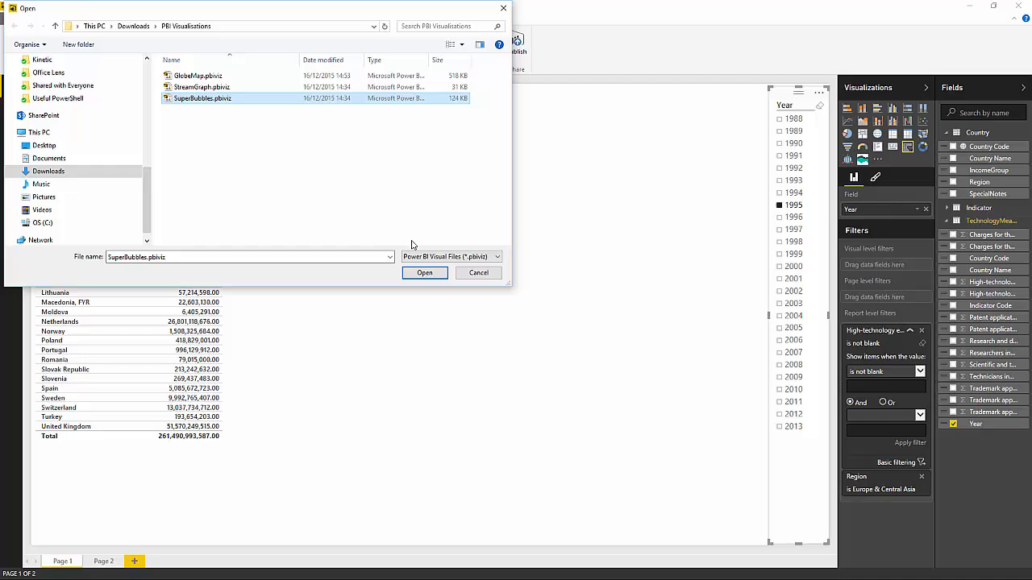
{"action": "left_click", "coordinate": [424, 273]}
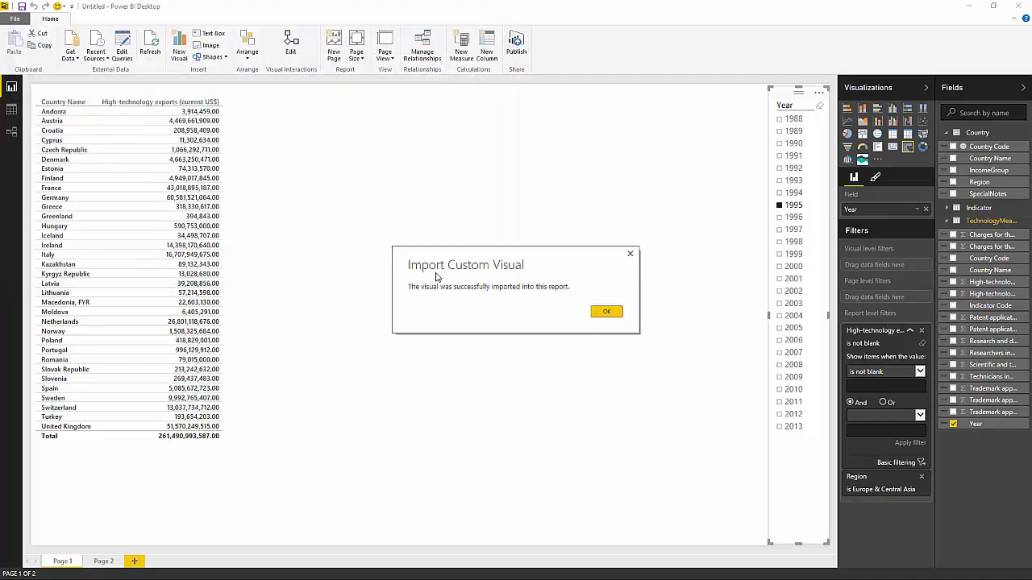
{"action": "left_click", "coordinate": [606, 312]}
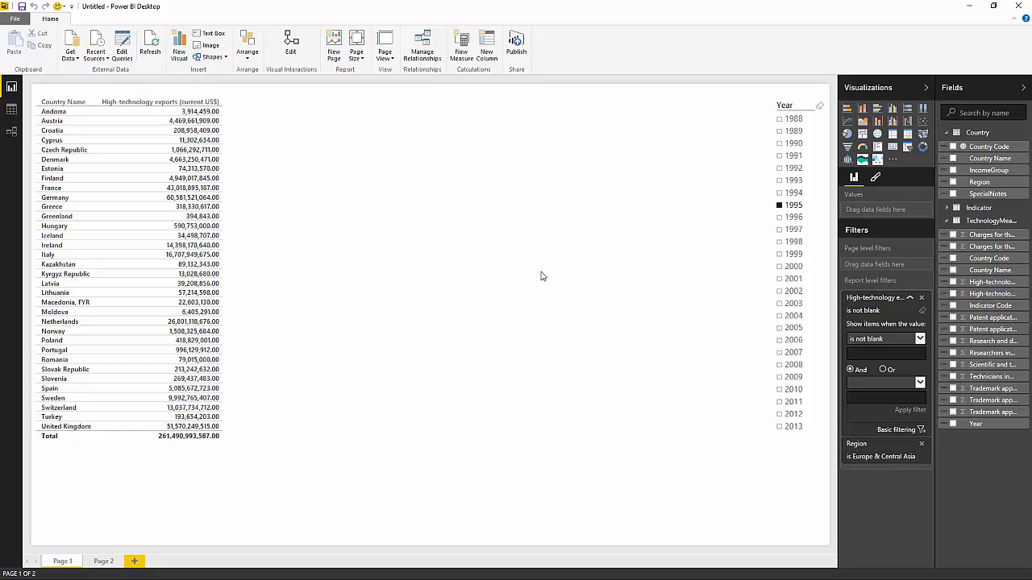
{"action": "mouse_move", "coordinate": [878, 159]}
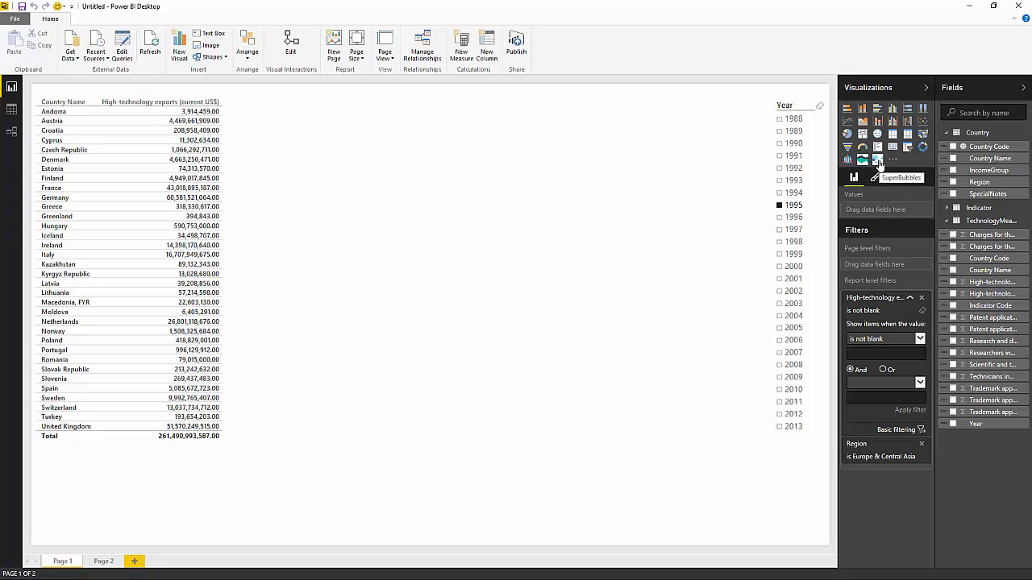
Insert a SuperBubbles visual and enlarge it across the page
{"action": "left_click", "coordinate": [877, 159]}
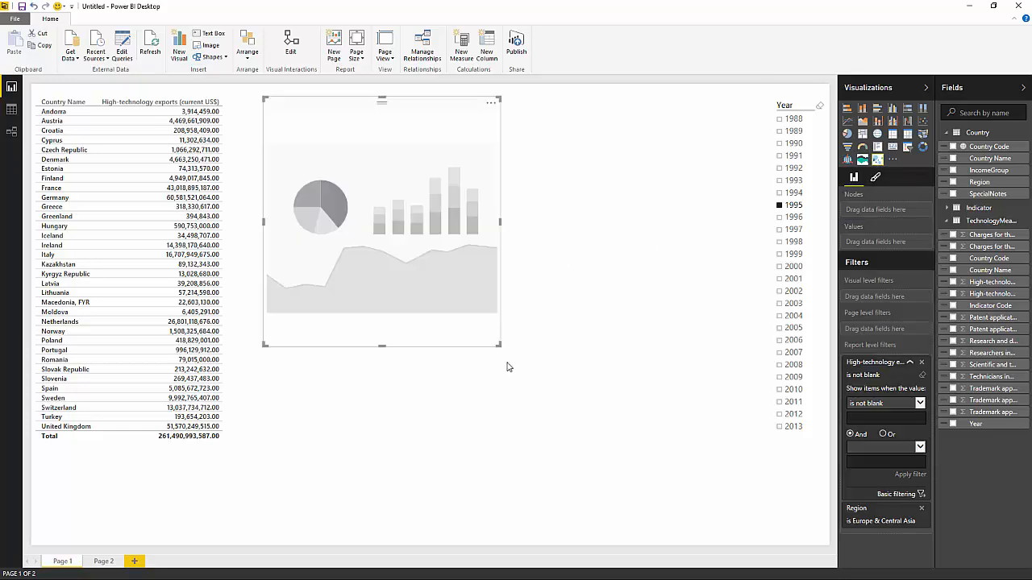
{"action": "left_click_drag", "start_coordinate": [500, 346], "coordinate": [753, 524]}
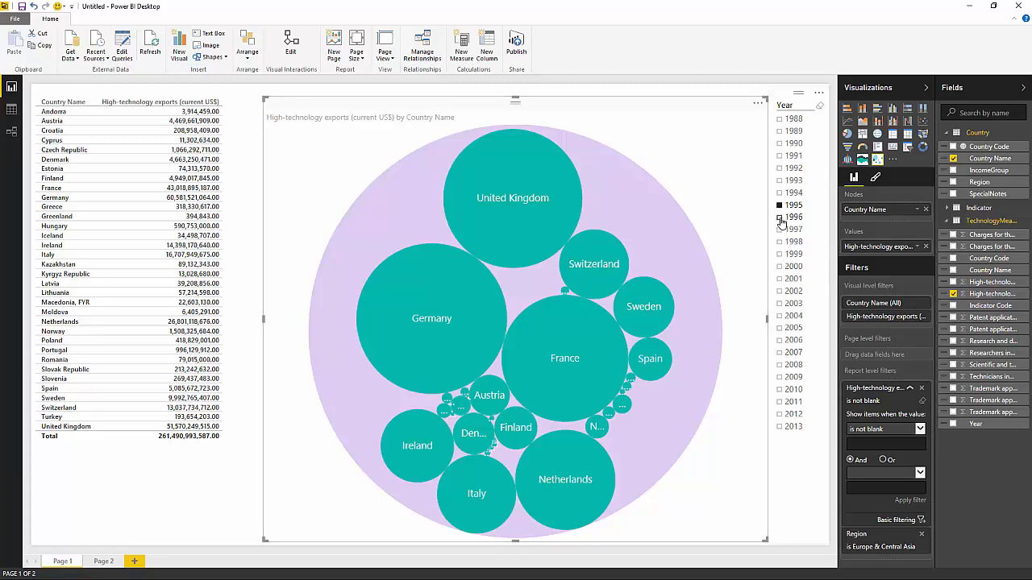
Step the Year slicer through 1996 and later years to 1999
{"action": "left_click", "coordinate": [779, 216]}
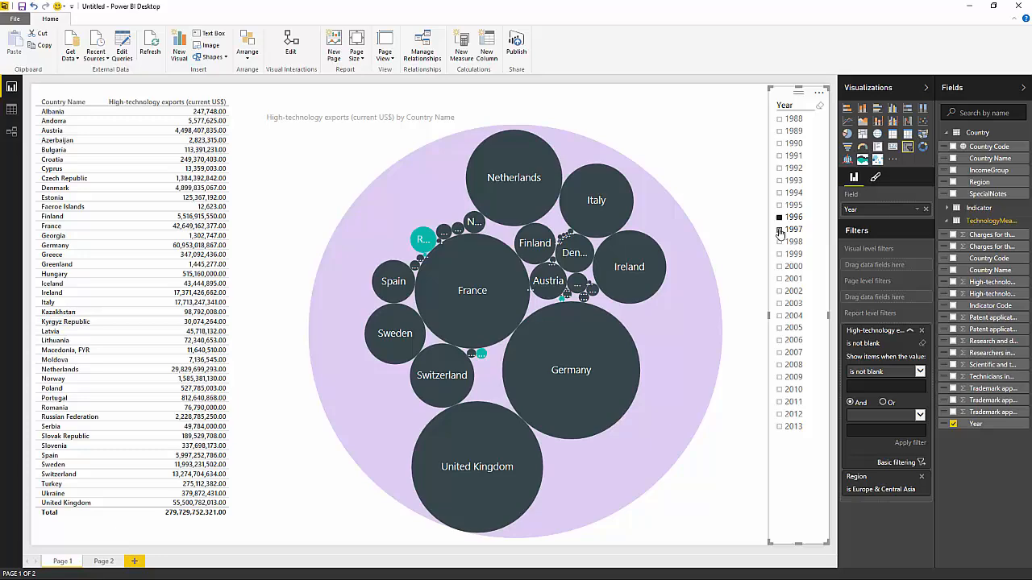
{"action": "left_click", "coordinate": [779, 230]}
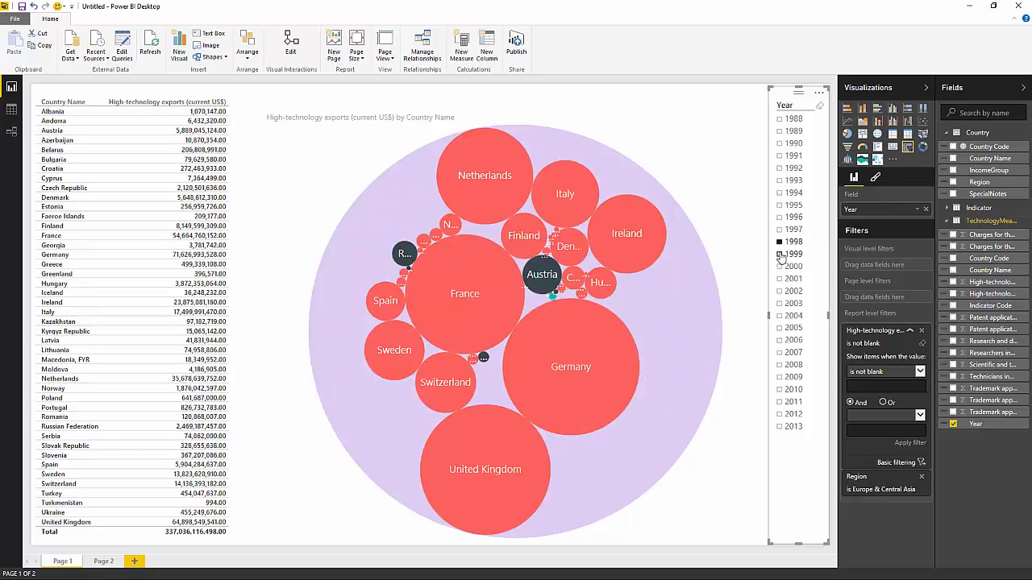
{"action": "left_click", "coordinate": [779, 253]}
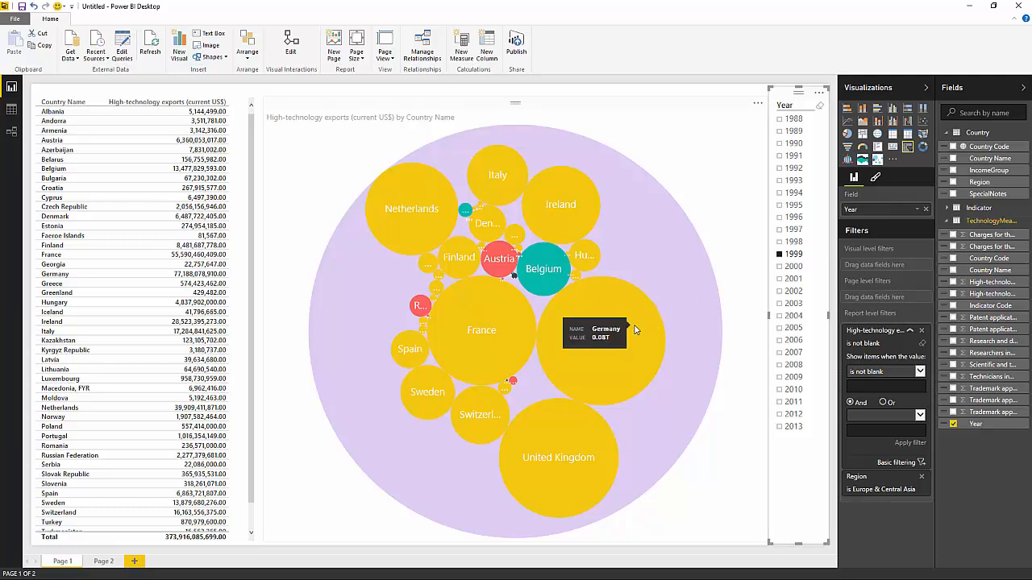
{"action": "mouse_move", "coordinate": [342, 456]}
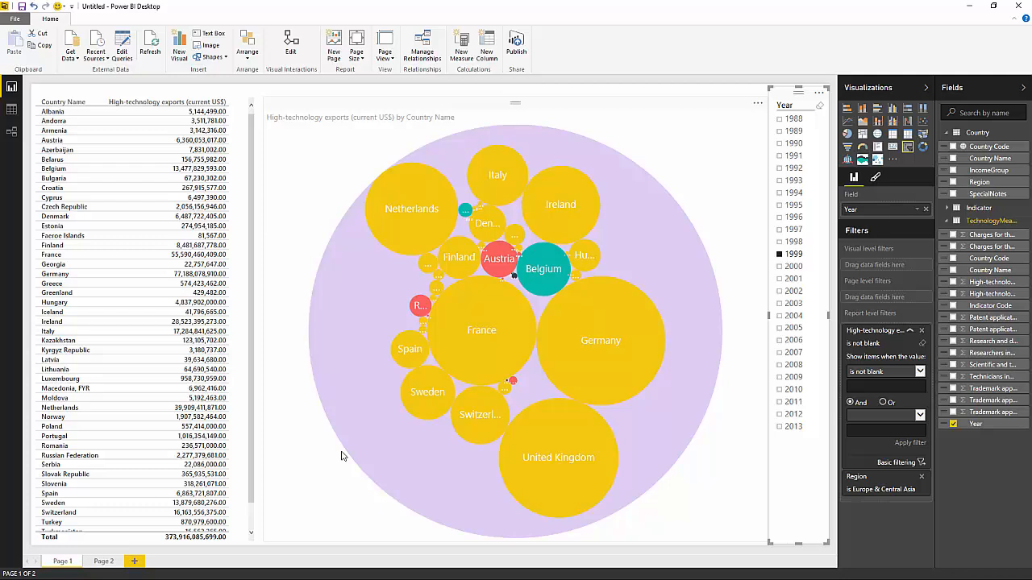
{"action": "mouse_move", "coordinate": [508, 423]}
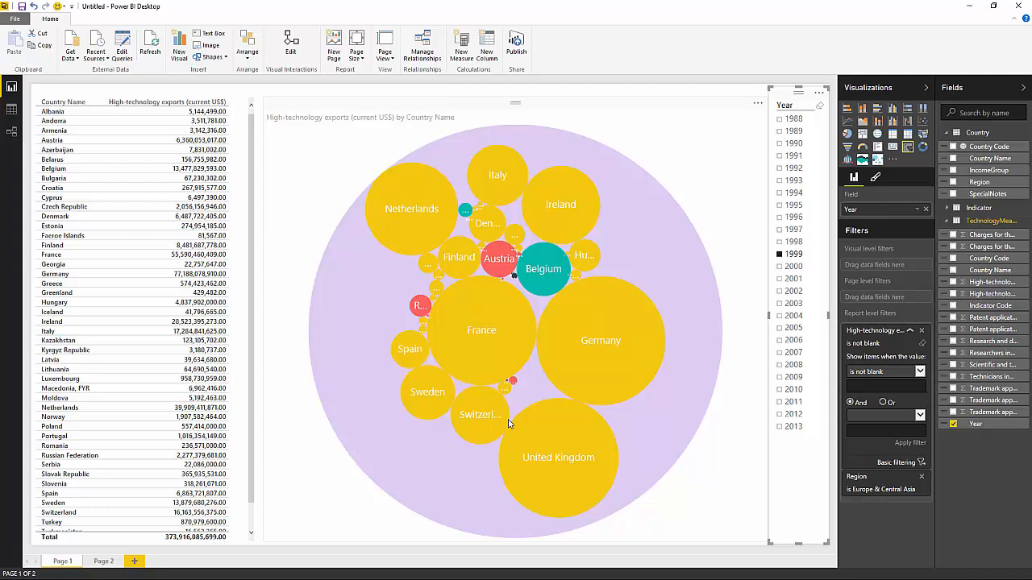
{"action": "mouse_move", "coordinate": [681, 109]}
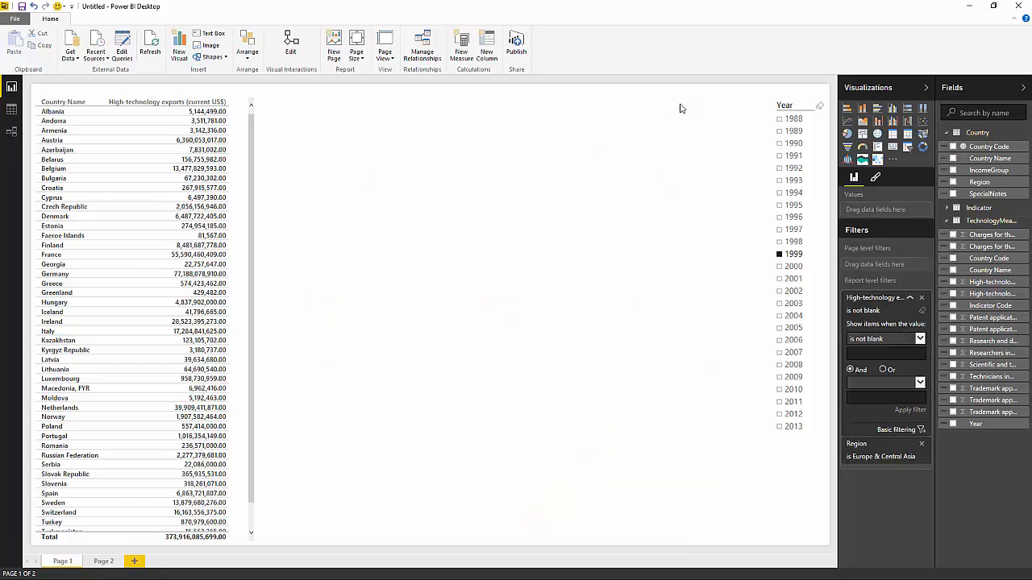
{"action": "mouse_move", "coordinate": [836, 163]}
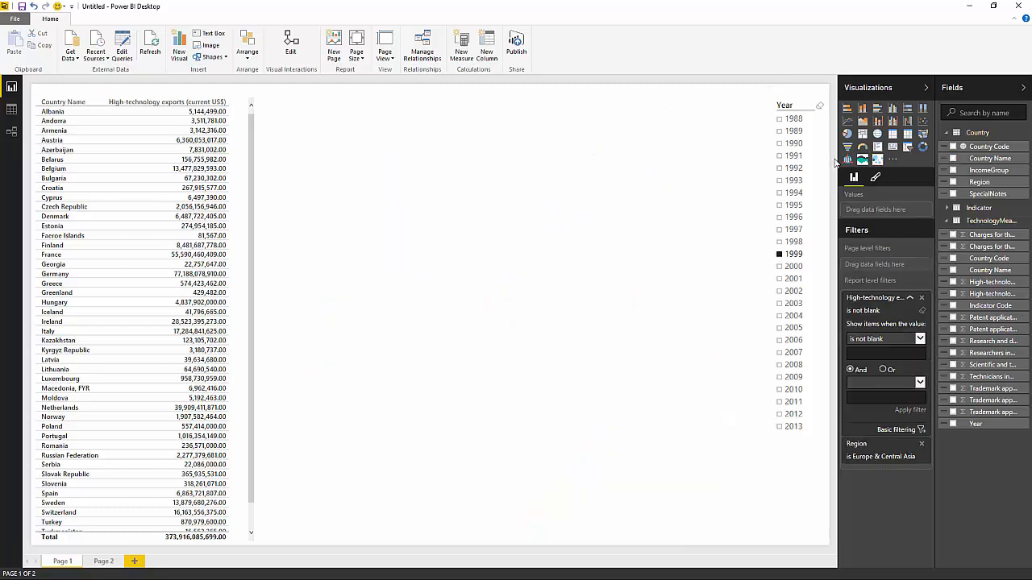
{"action": "mouse_move", "coordinate": [848, 160]}
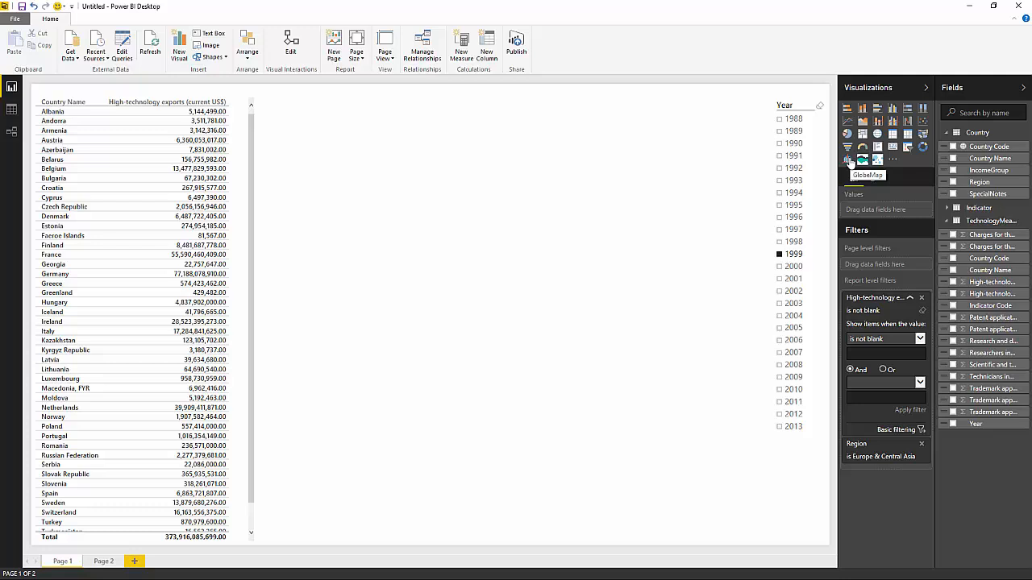
Insert a GlobeMap visual using Country Code as its location
{"action": "left_click", "coordinate": [847, 159]}
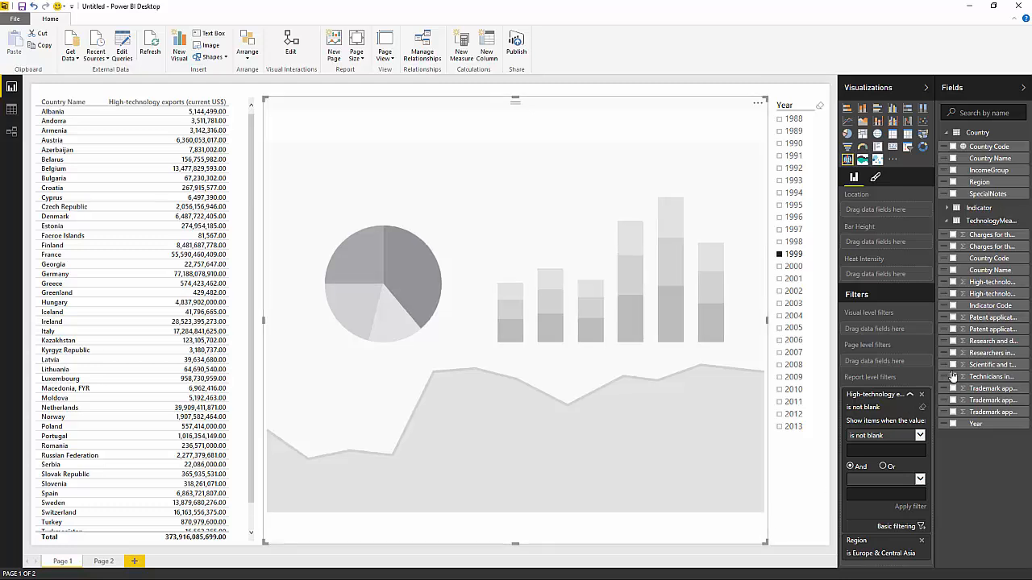
{"action": "mouse_move", "coordinate": [955, 306]}
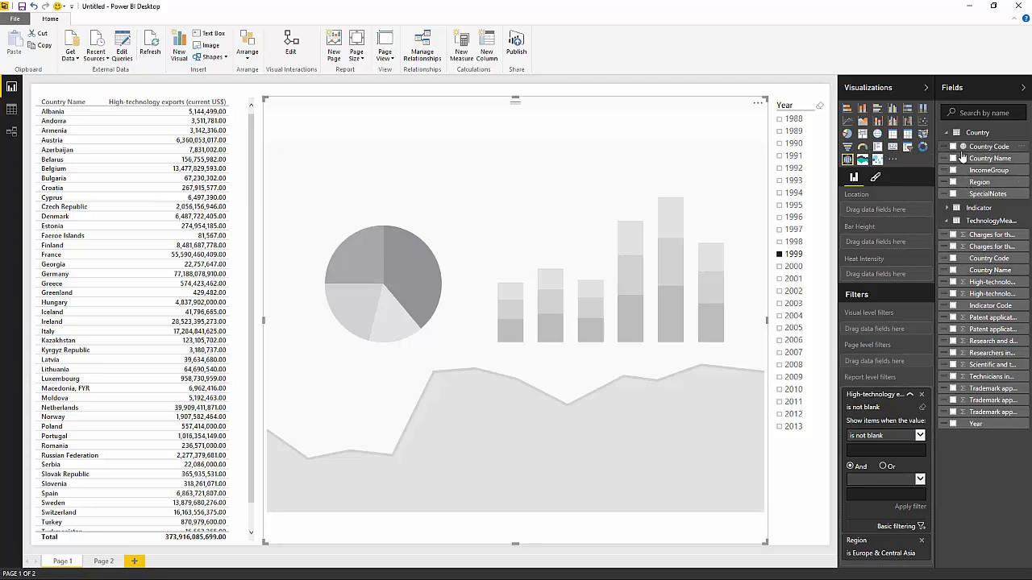
{"action": "mouse_move", "coordinate": [941, 158]}
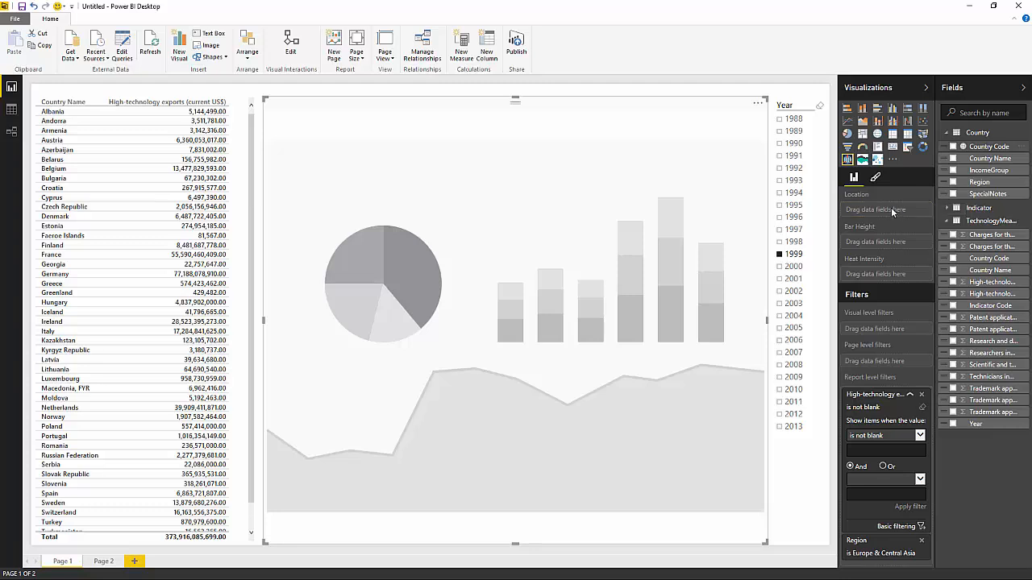
{"action": "left_click", "coordinate": [953, 146]}
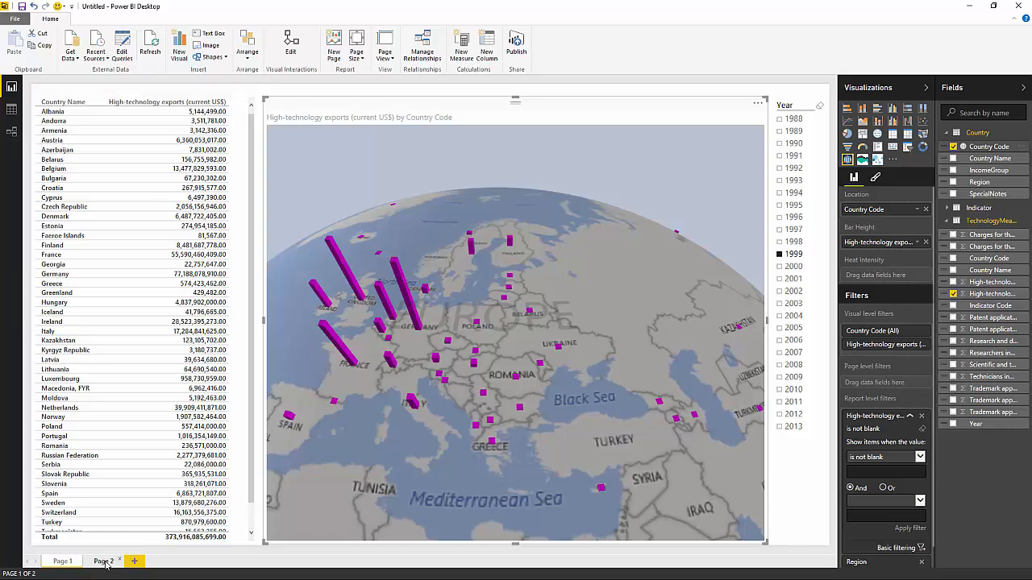
Switch to the report's Page 2 with the country map
{"action": "left_click", "coordinate": [104, 561]}
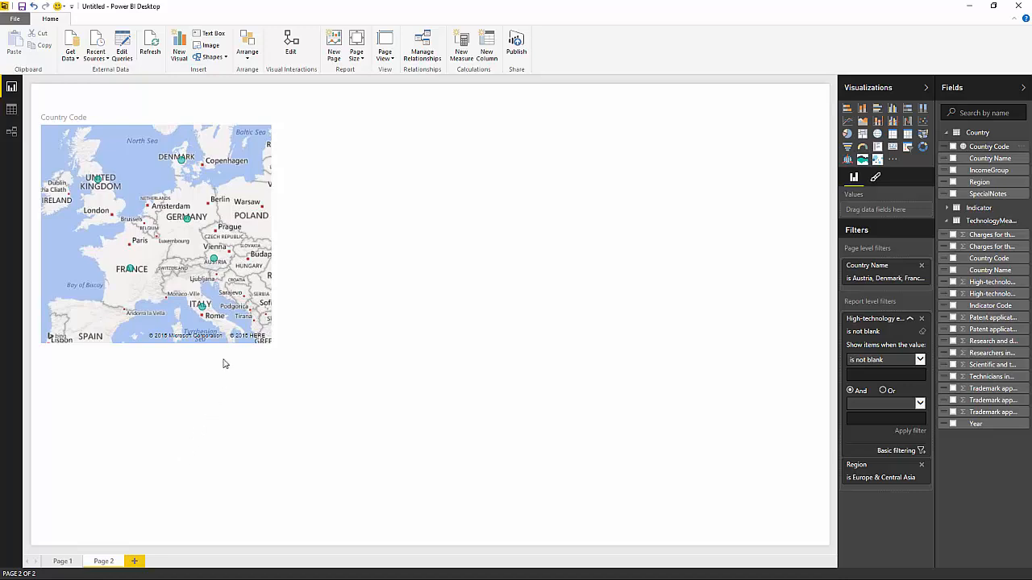
{"action": "mouse_move", "coordinate": [328, 307]}
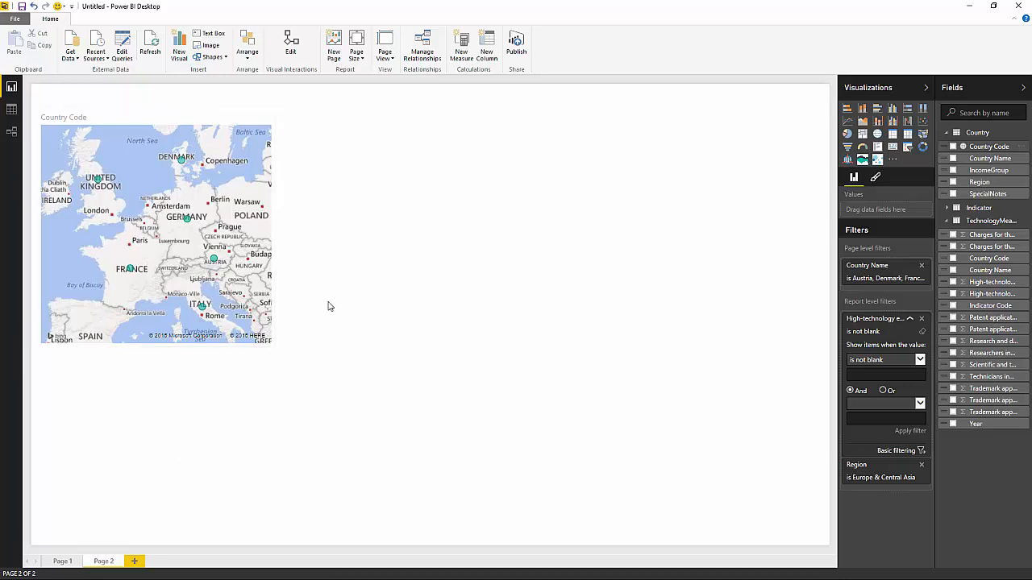
{"action": "mouse_move", "coordinate": [486, 325]}
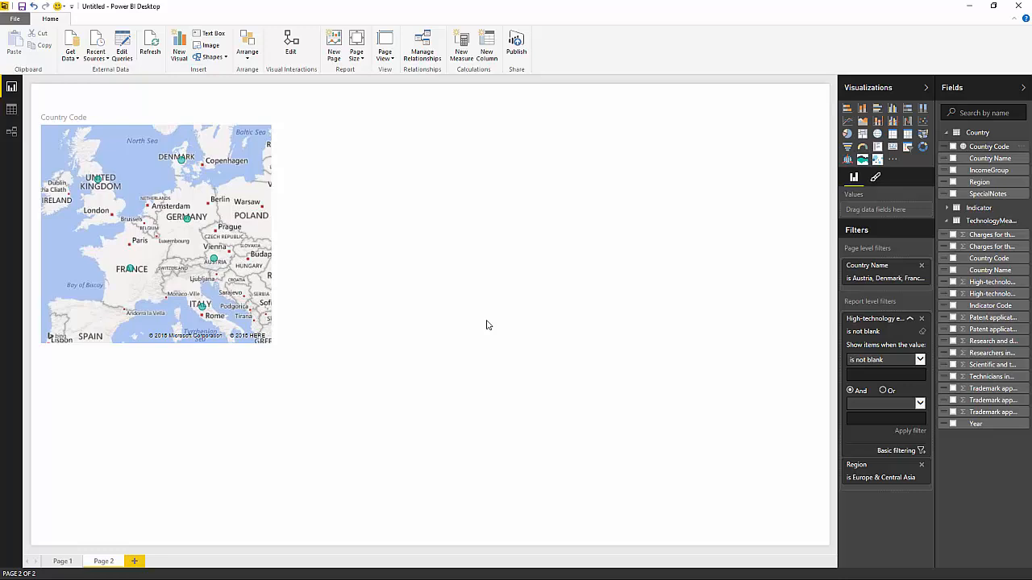
{"action": "mouse_move", "coordinate": [677, 356]}
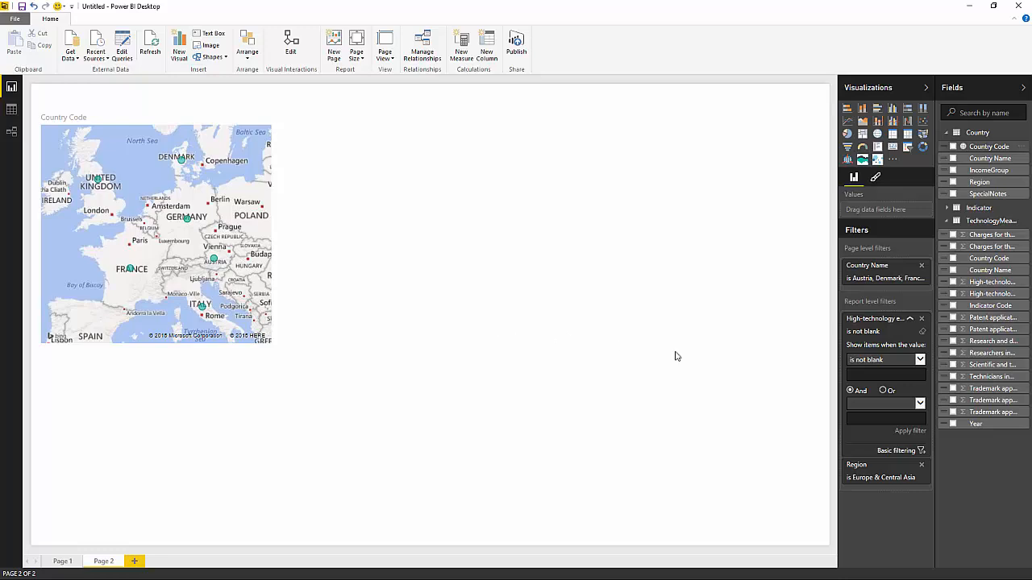
{"action": "mouse_move", "coordinate": [862, 159]}
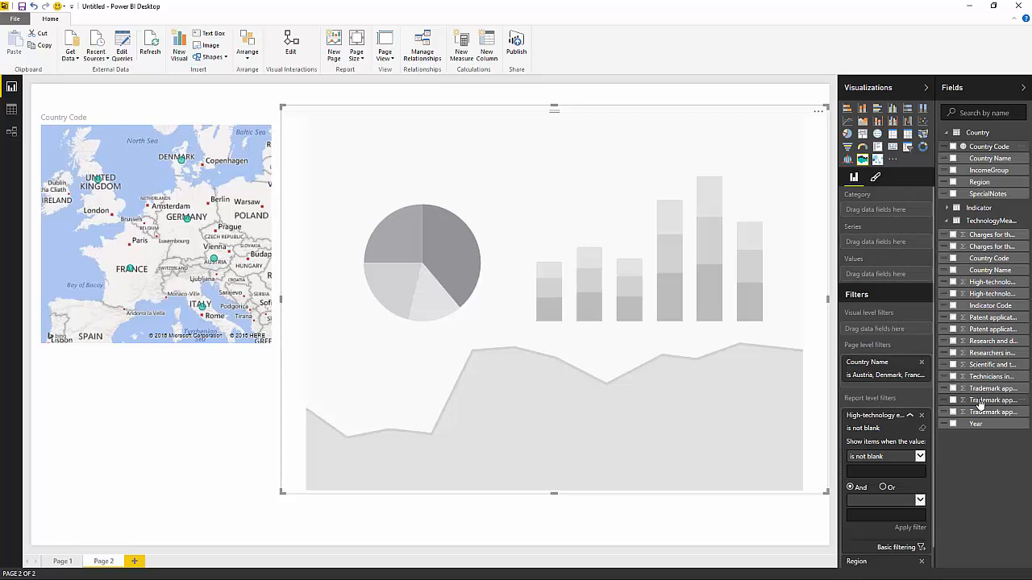
{"action": "mouse_move", "coordinate": [993, 400]}
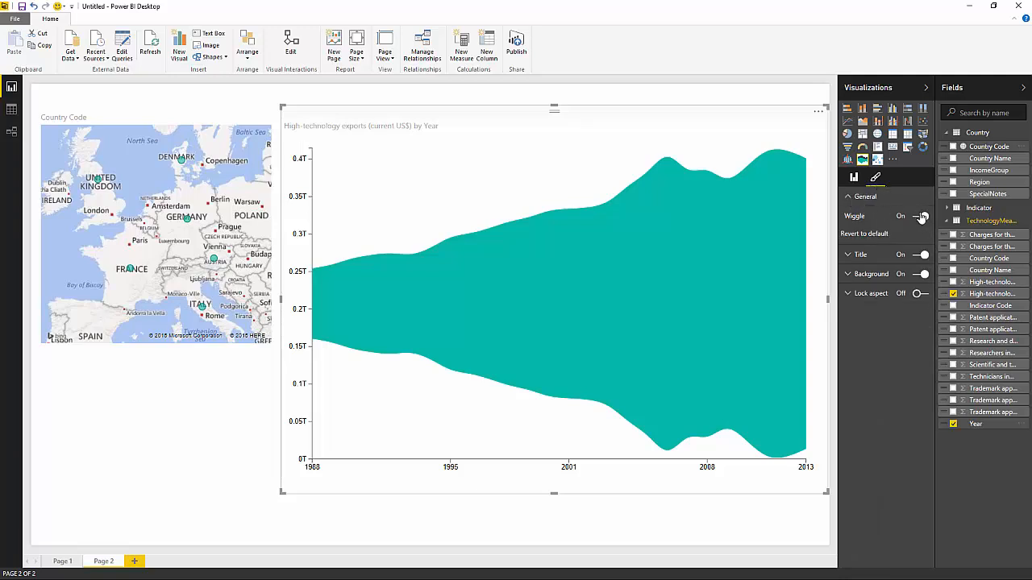
Set the StreamGraph's General Wiggle option to Off
{"action": "left_click", "coordinate": [919, 216]}
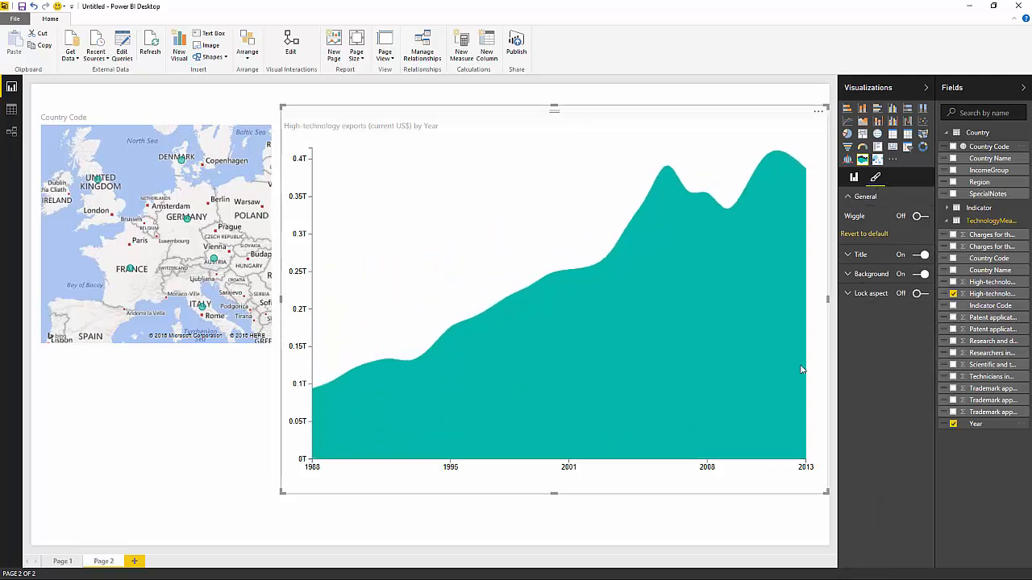
{"action": "mouse_move", "coordinate": [339, 364]}
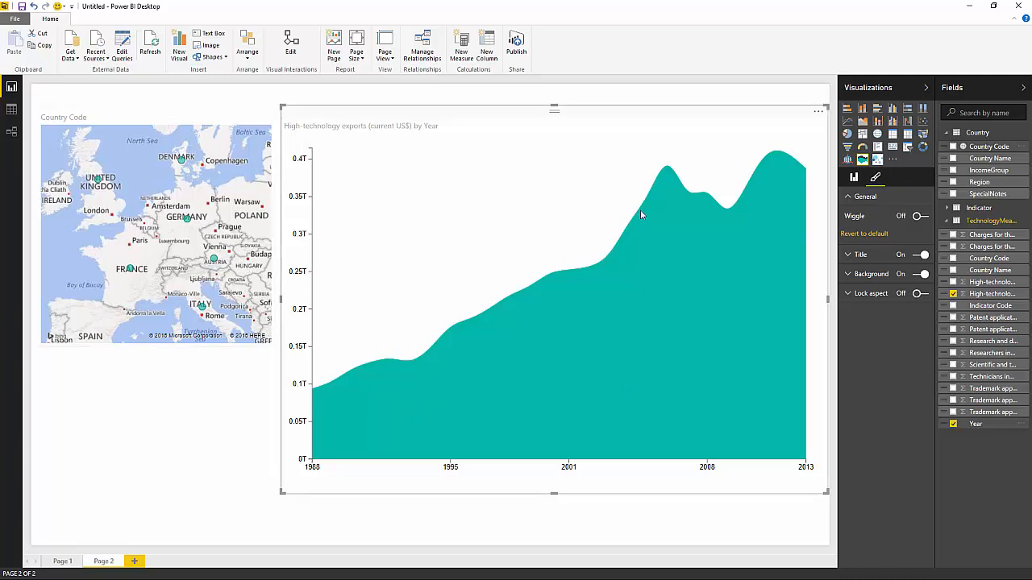
{"action": "mouse_move", "coordinate": [588, 375]}
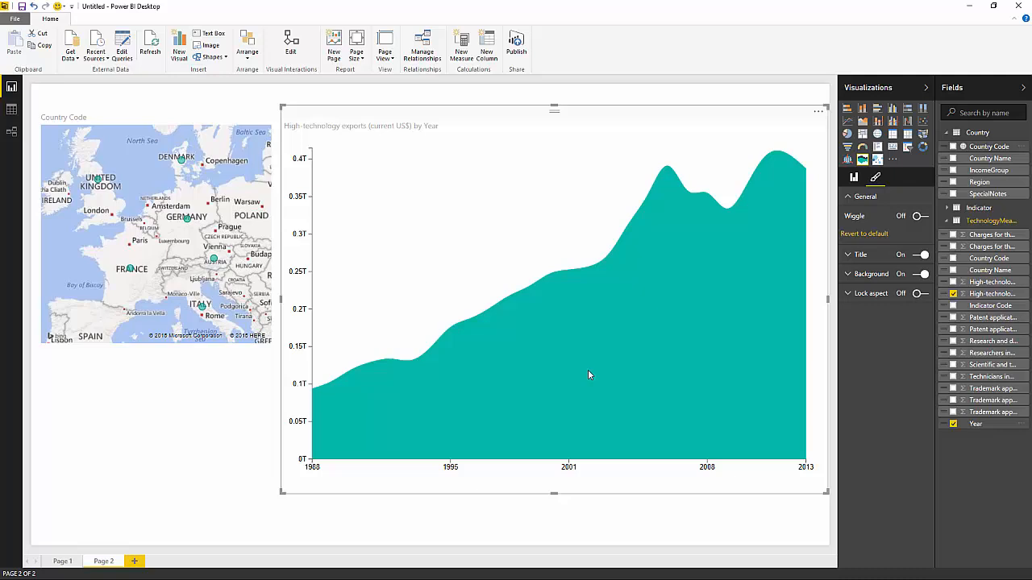
{"action": "mouse_move", "coordinate": [670, 342]}
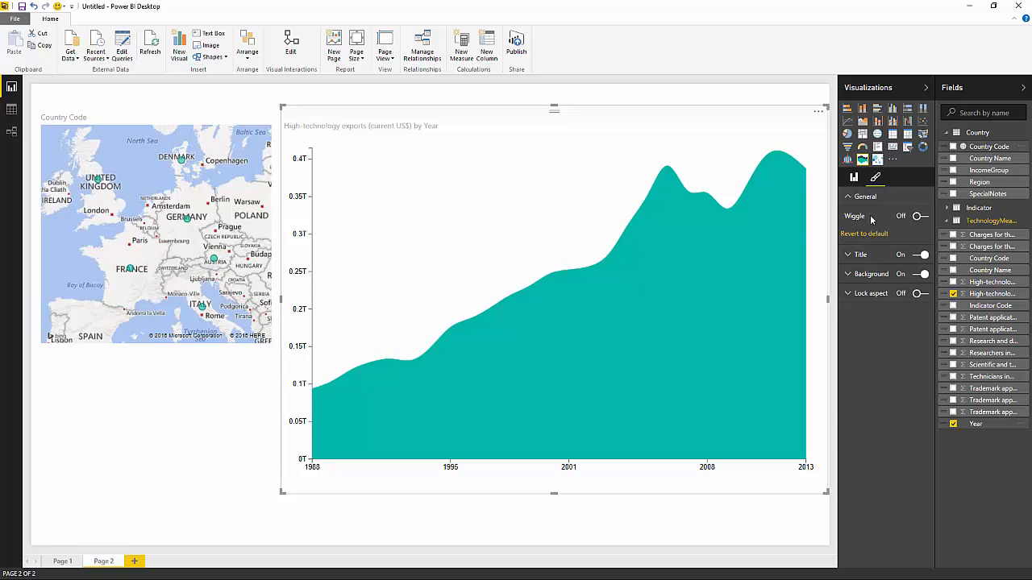
Return to the StreamGraph's field wells in the Fields pane
{"action": "left_click", "coordinate": [852, 176]}
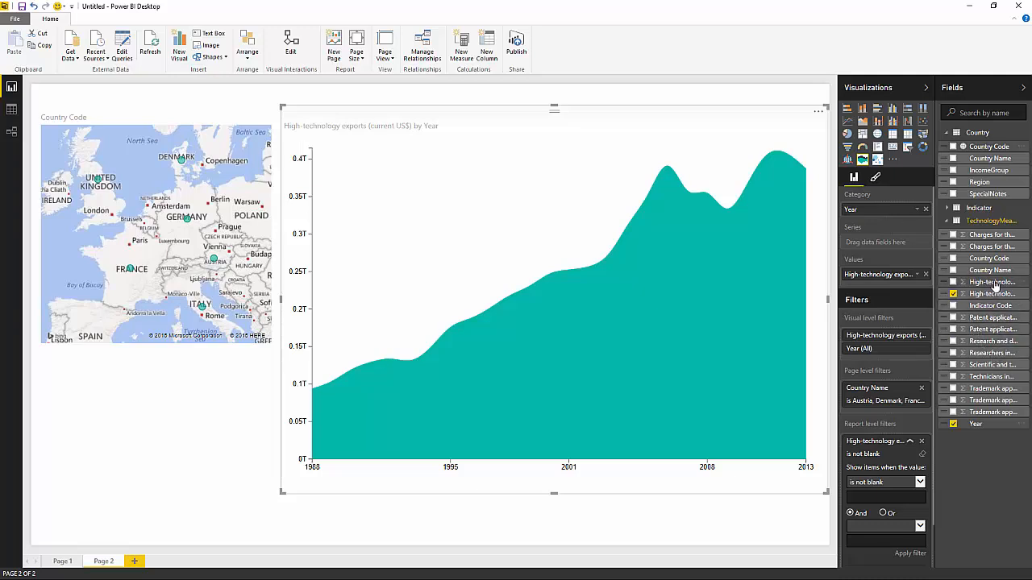
{"action": "mouse_move", "coordinate": [983, 165]}
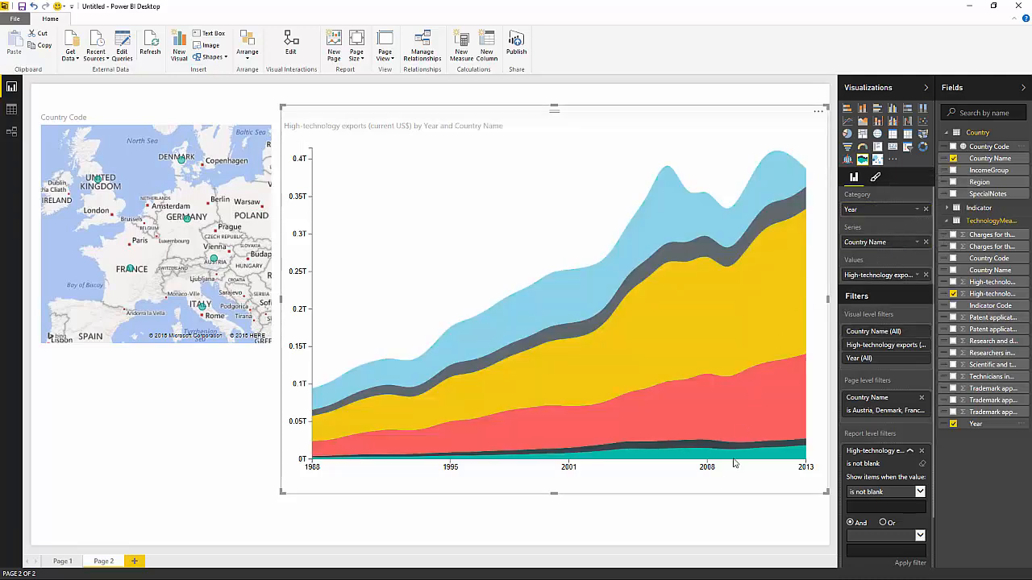
{"action": "mouse_move", "coordinate": [704, 501]}
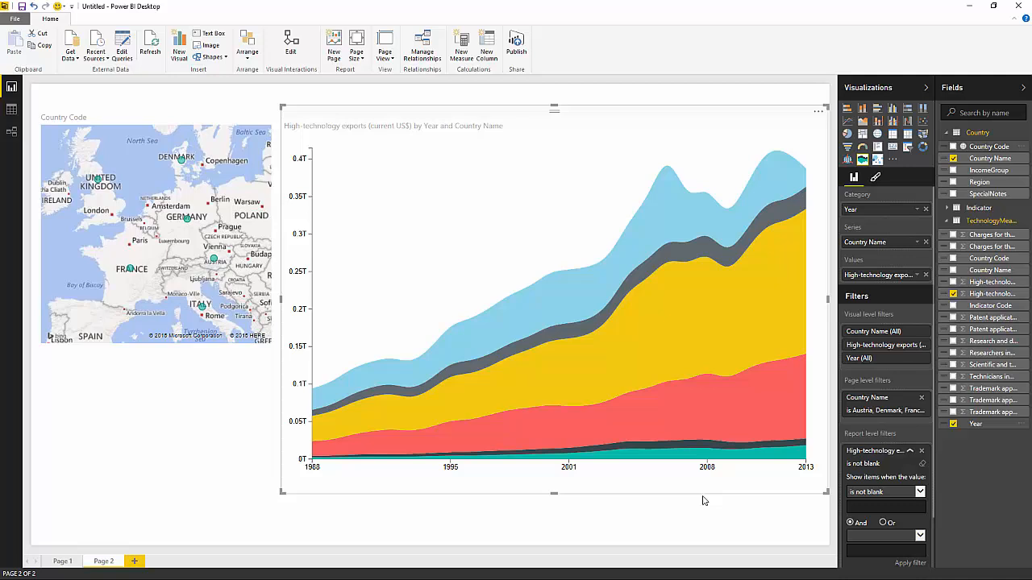
{"action": "mouse_move", "coordinate": [697, 501]}
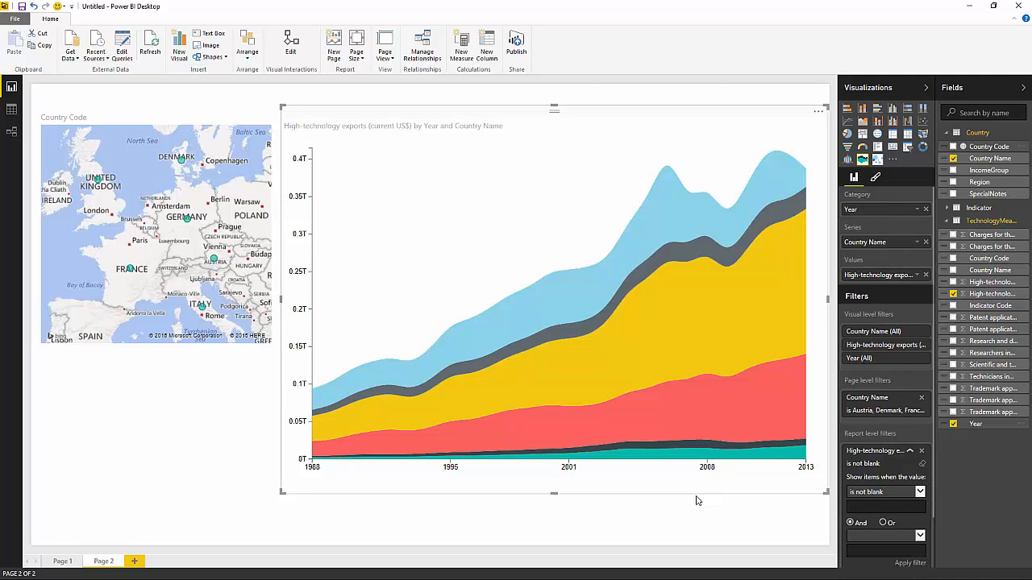
{"action": "mouse_move", "coordinate": [488, 347]}
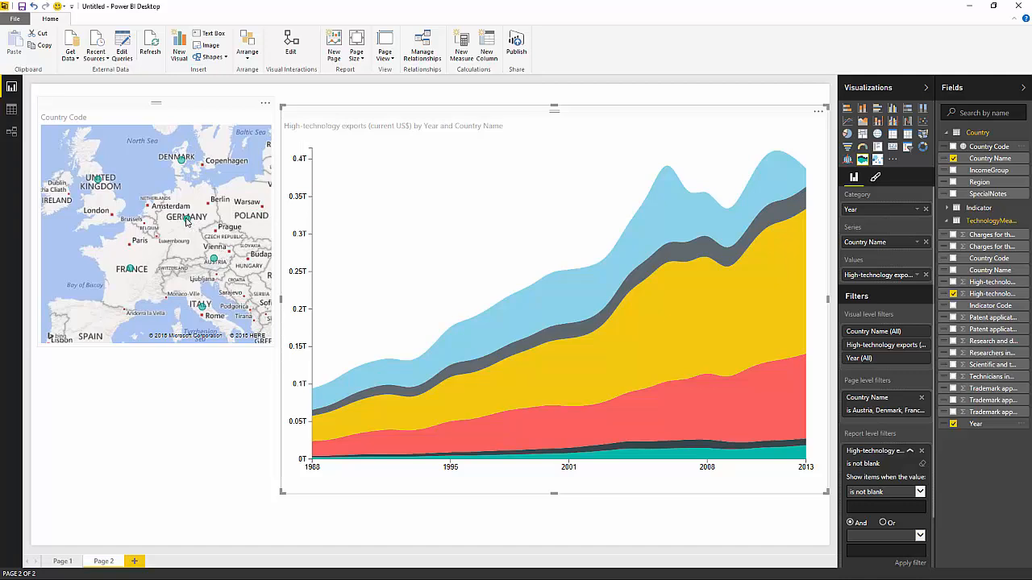
{"action": "mouse_move", "coordinate": [187, 222]}
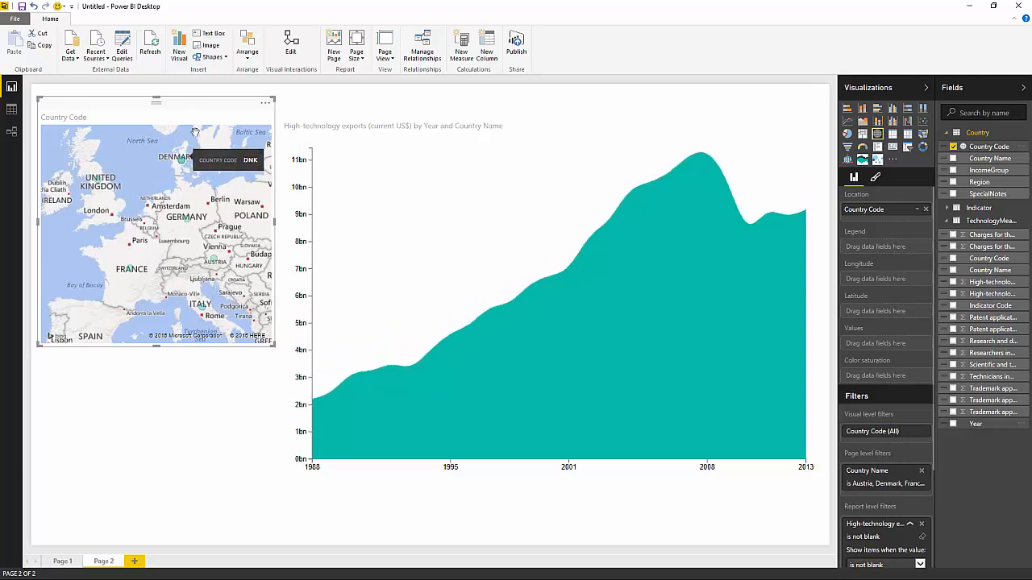
{"action": "mouse_move", "coordinate": [202, 120]}
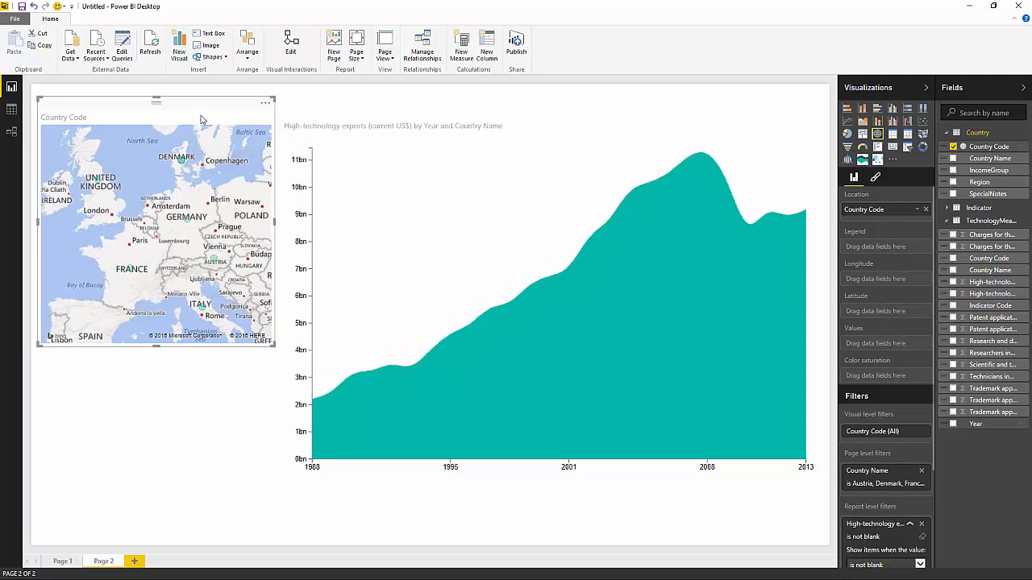